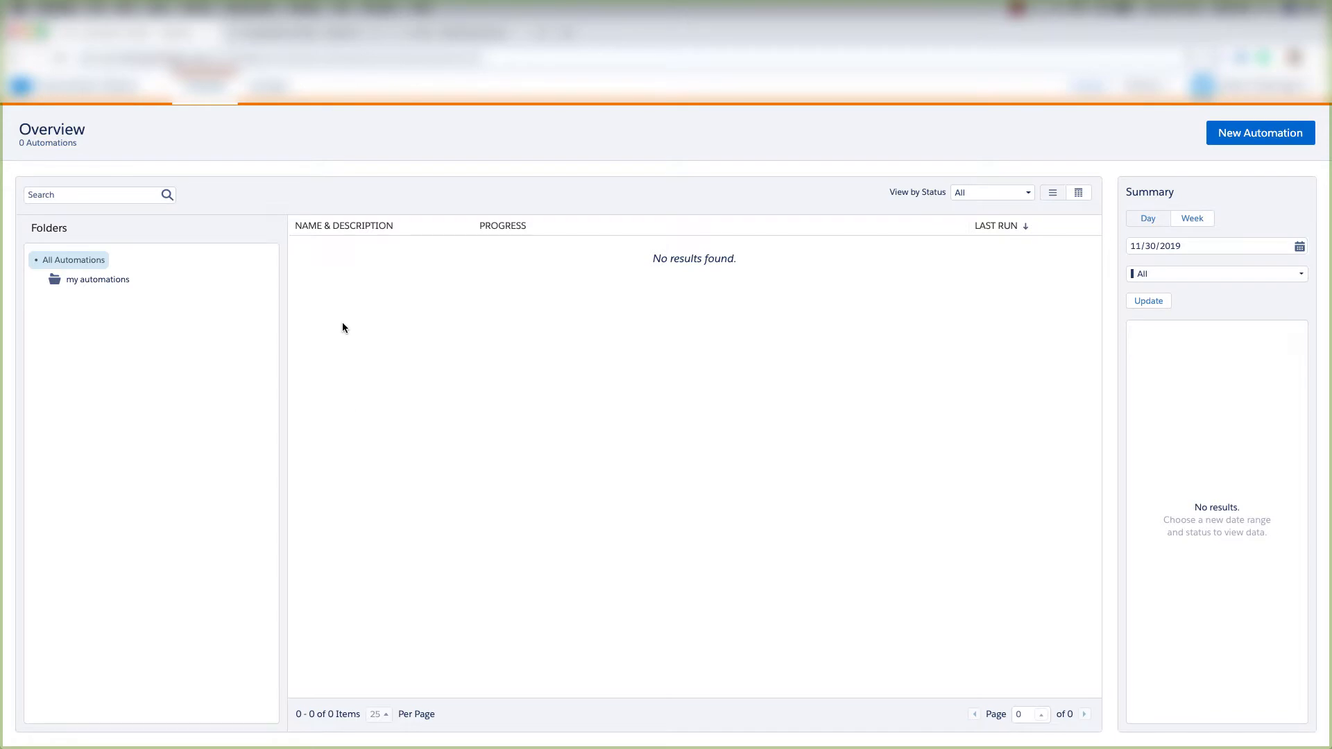
mouse_move(569, 272)
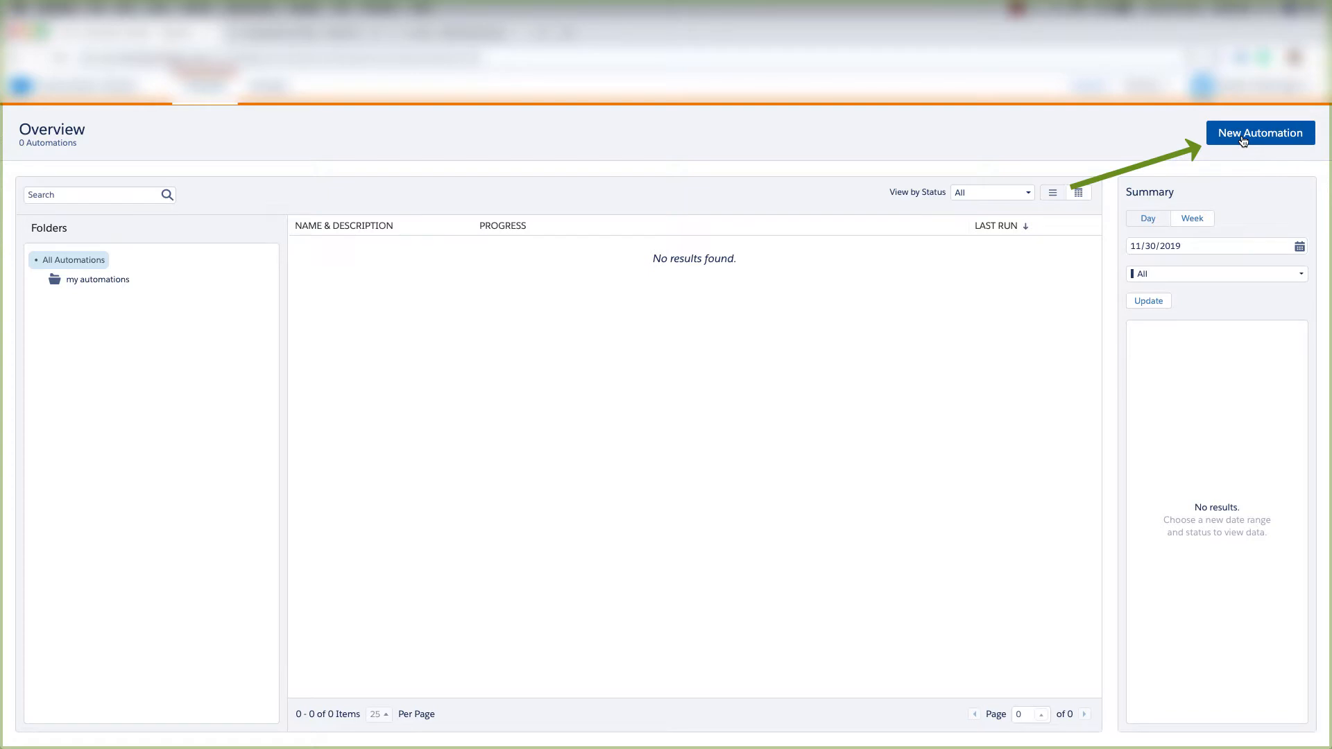
- Create a new automation with a Schedule as its starting source
click(1260, 133)
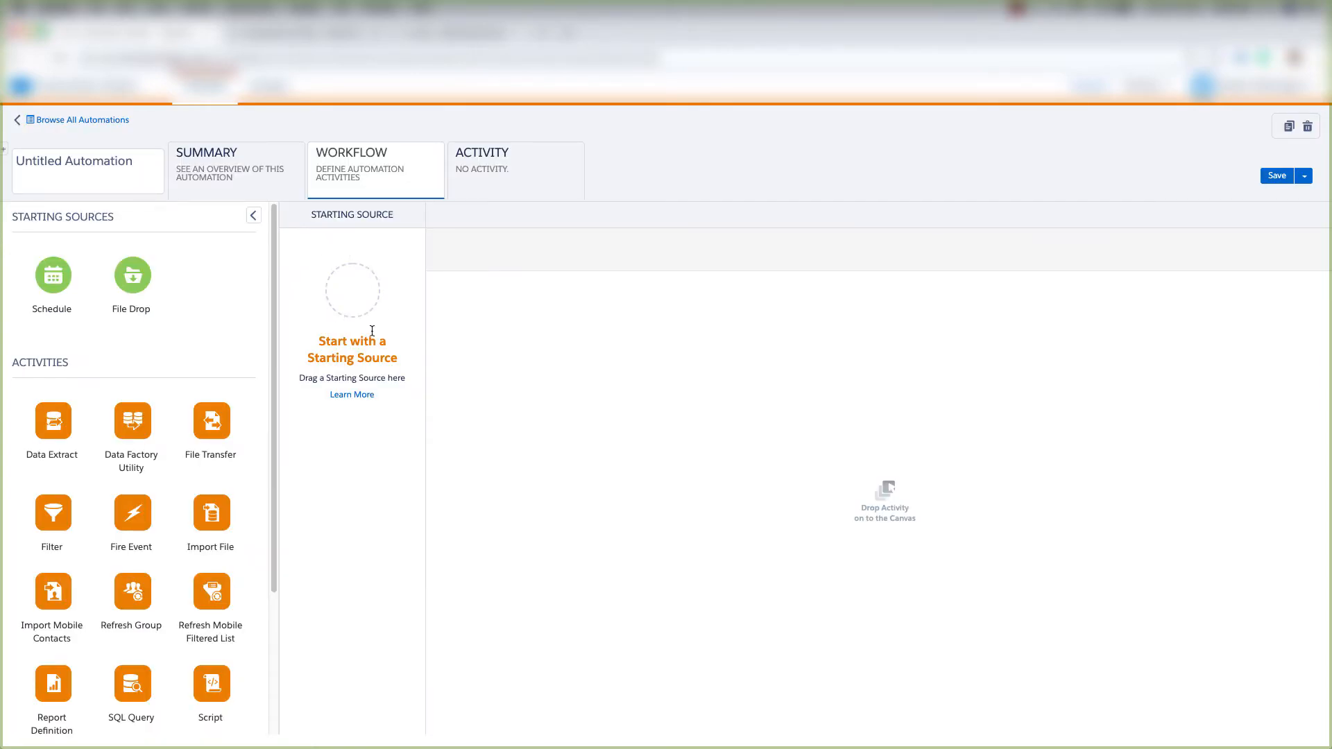
mouse_move(132, 276)
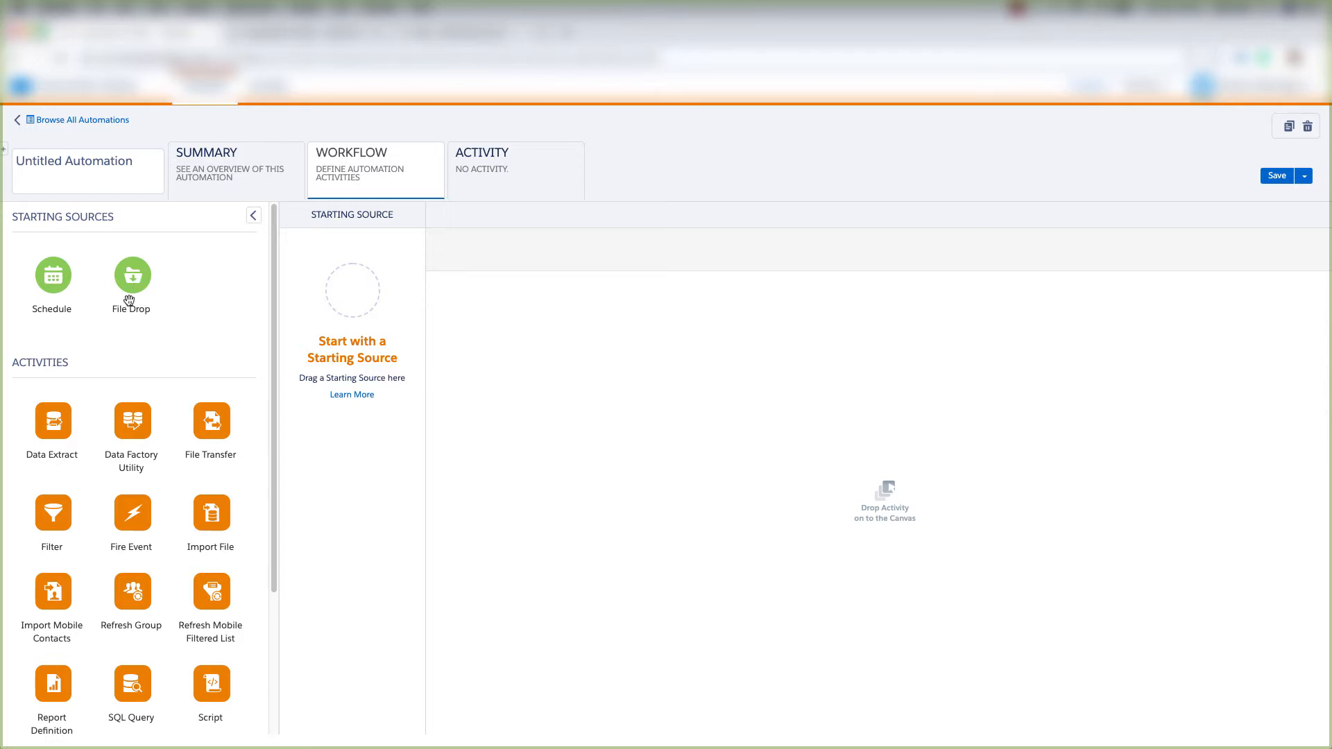
mouse_move(305, 308)
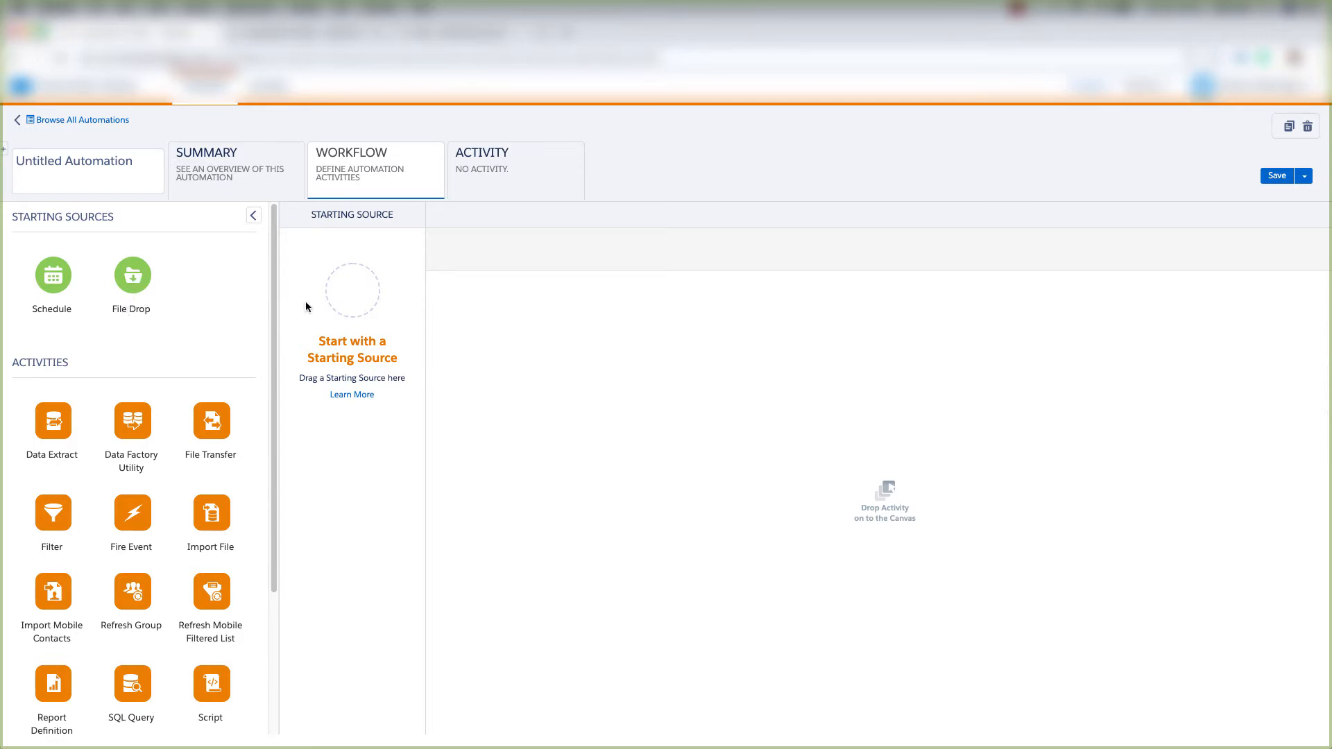
mouse_move(52, 275)
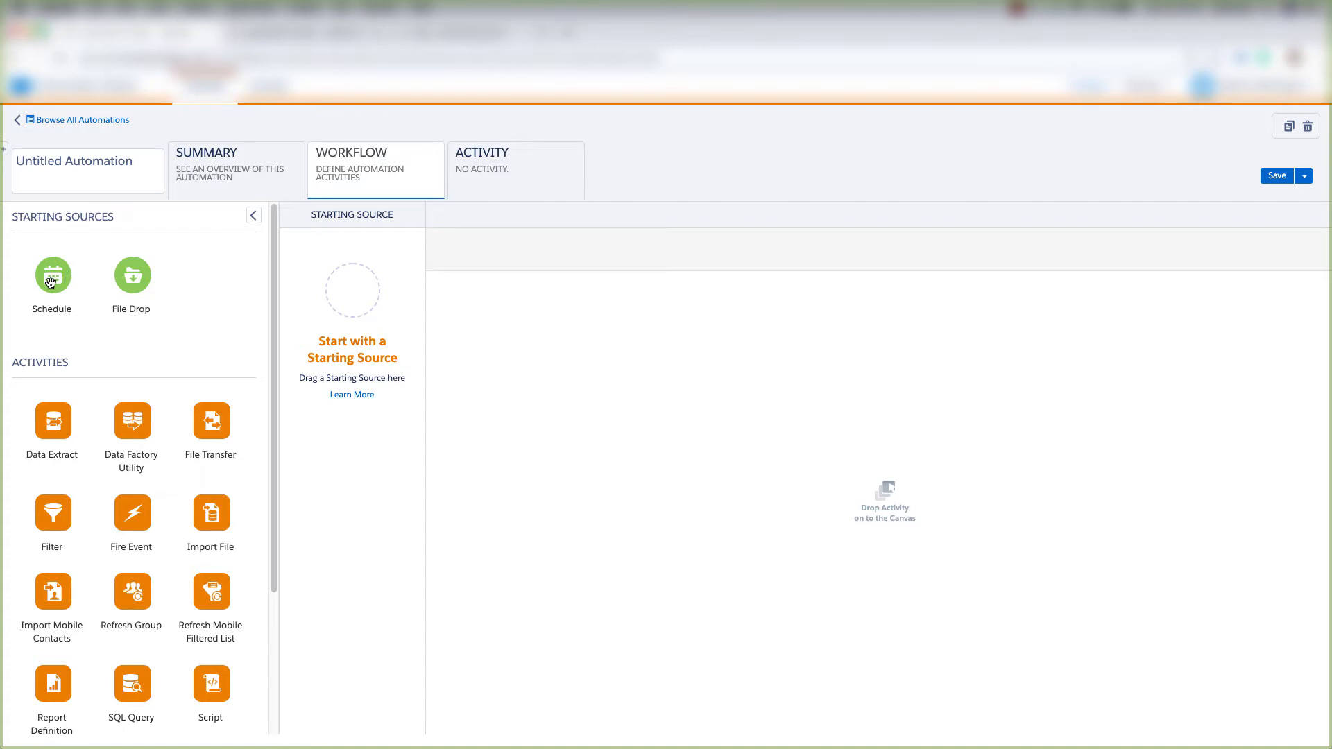
mouse_move(51, 325)
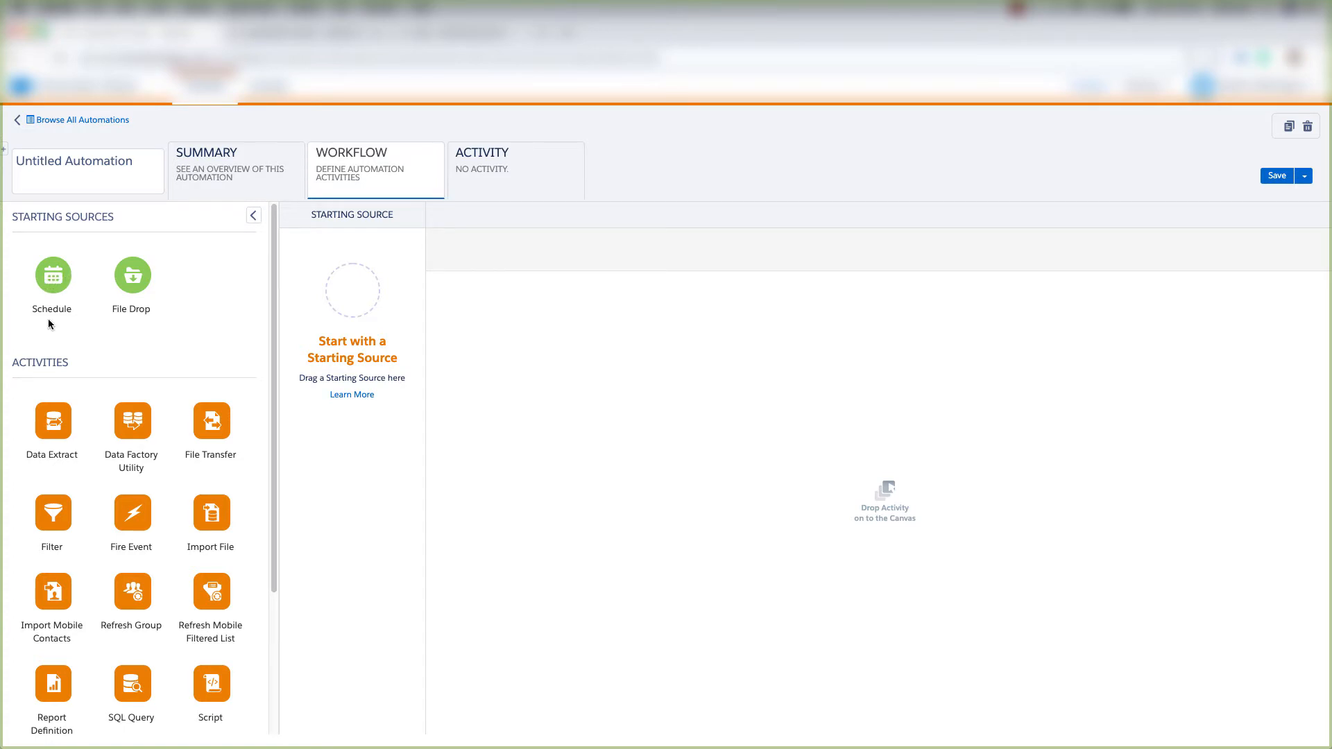
mouse_move(51, 278)
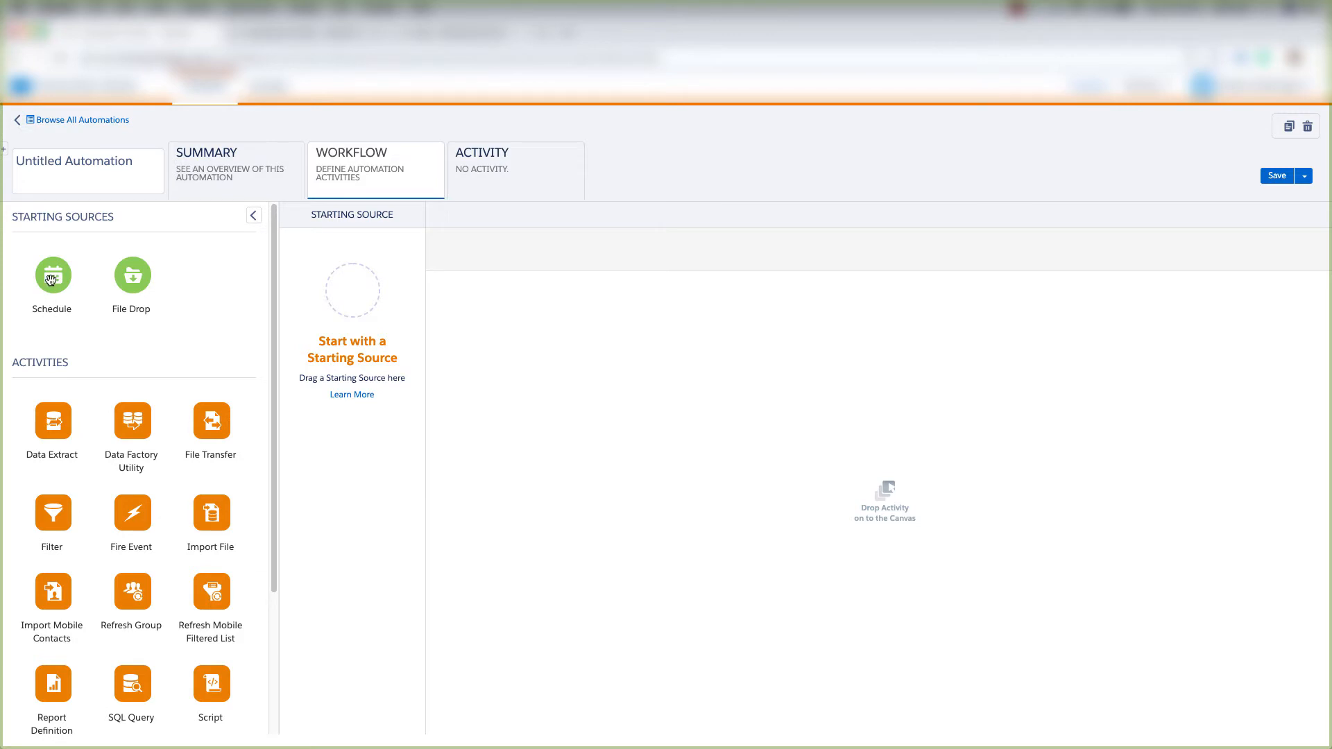
drag(51, 275, 351, 290)
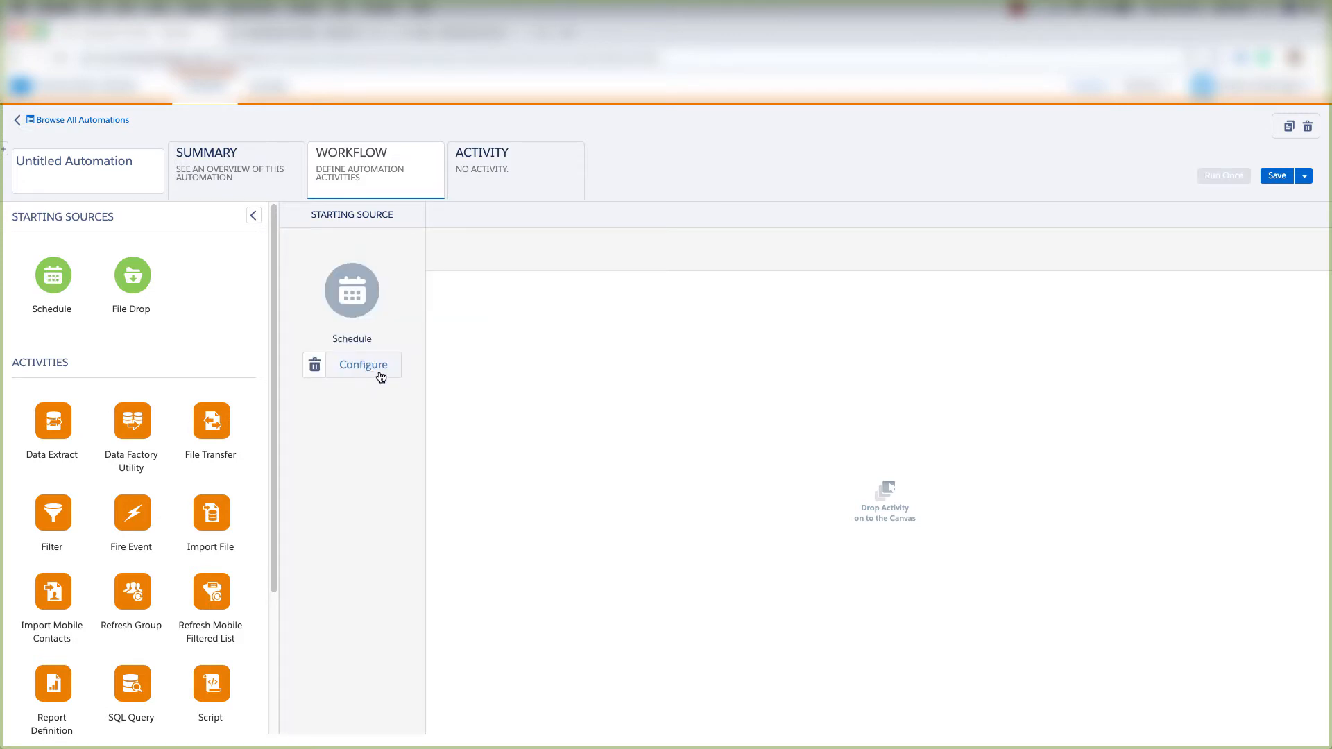
- Set the schedule start date to 12/01/2019 at 12:00 AM
click(362, 365)
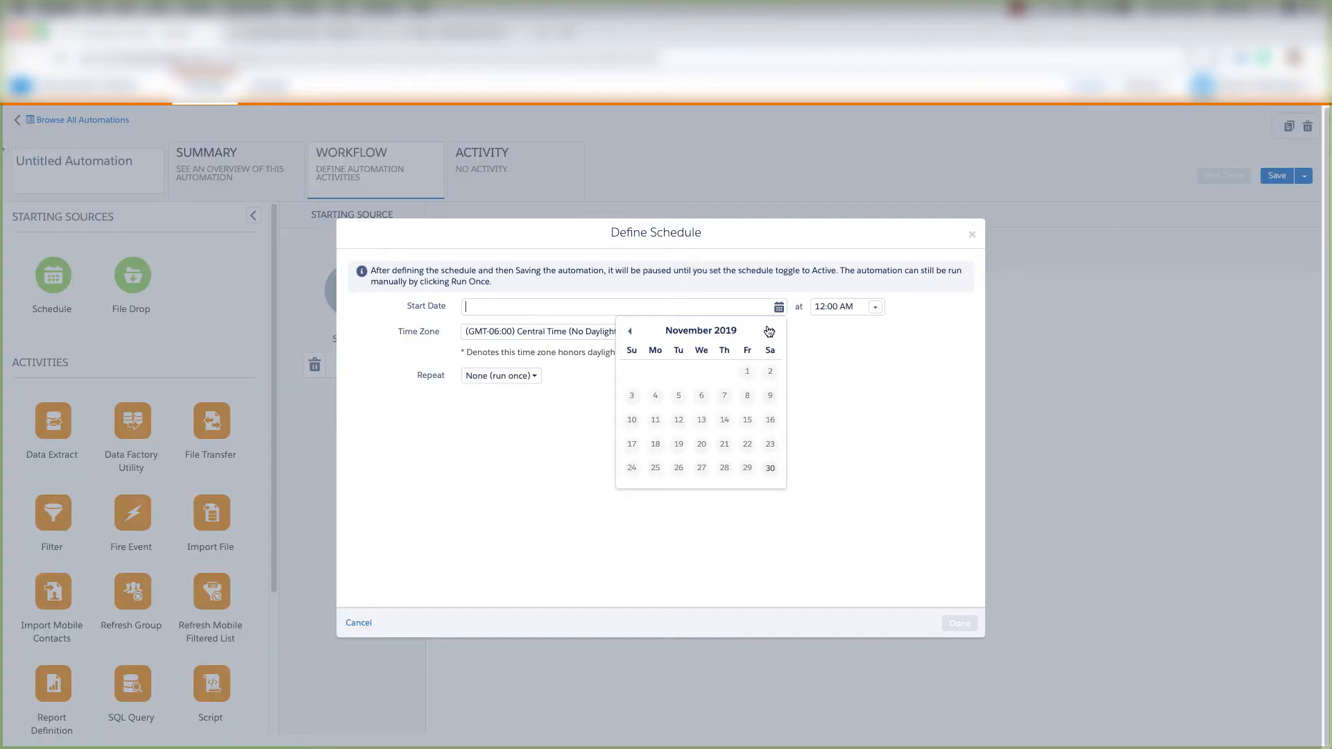
click(767, 330)
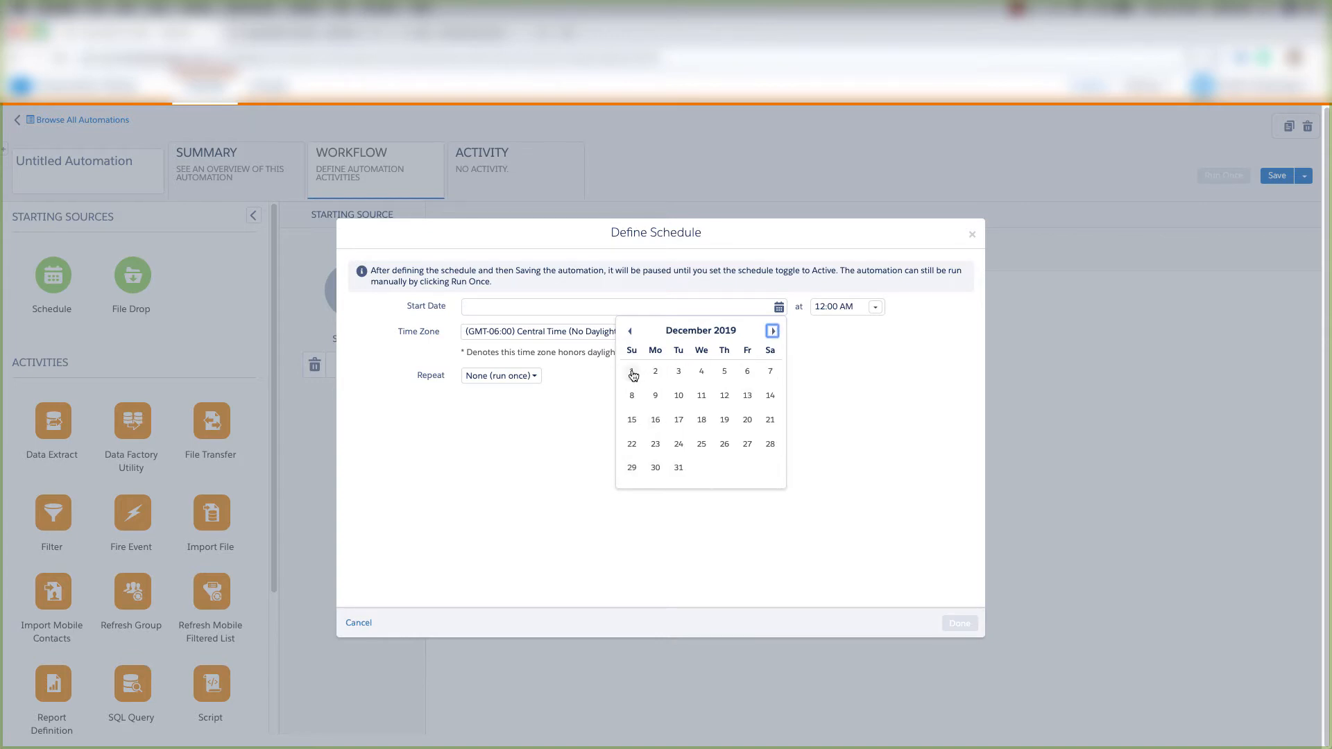
click(633, 372)
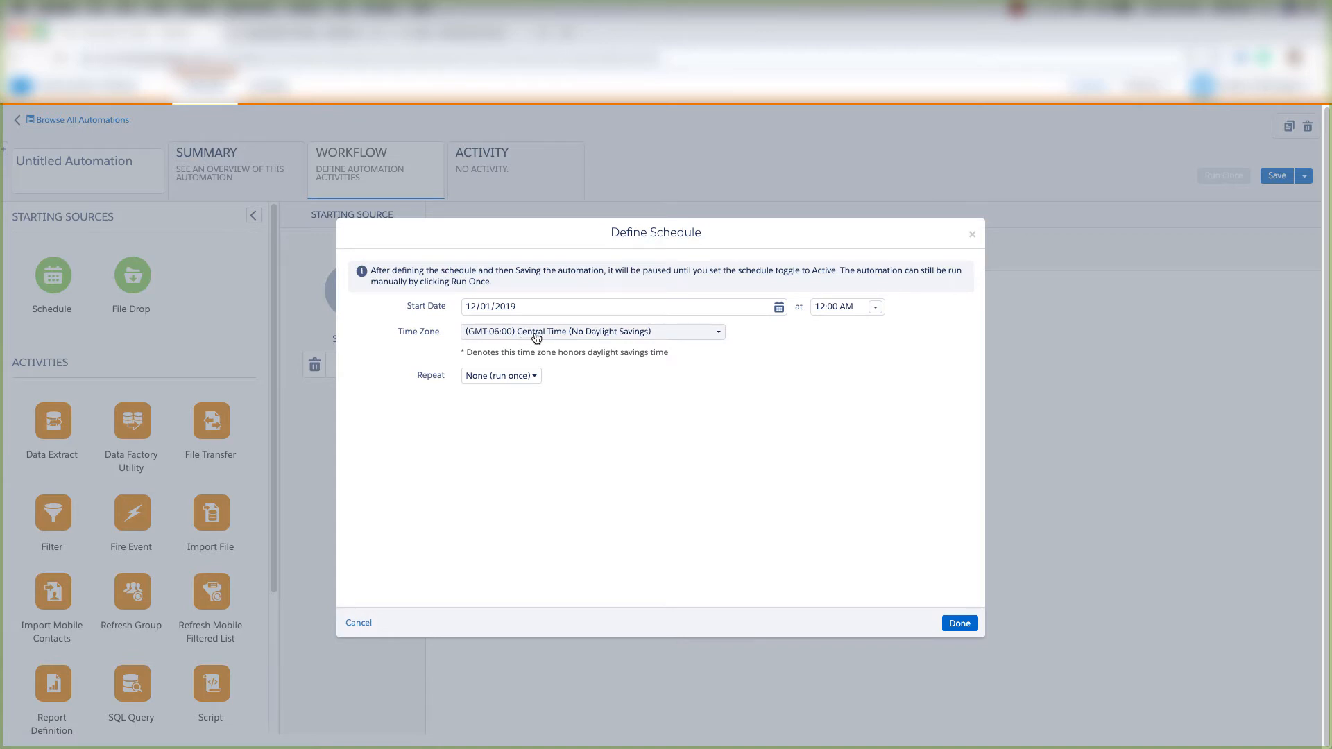
- Make the schedule repeat daily every 1 day and never end
click(500, 376)
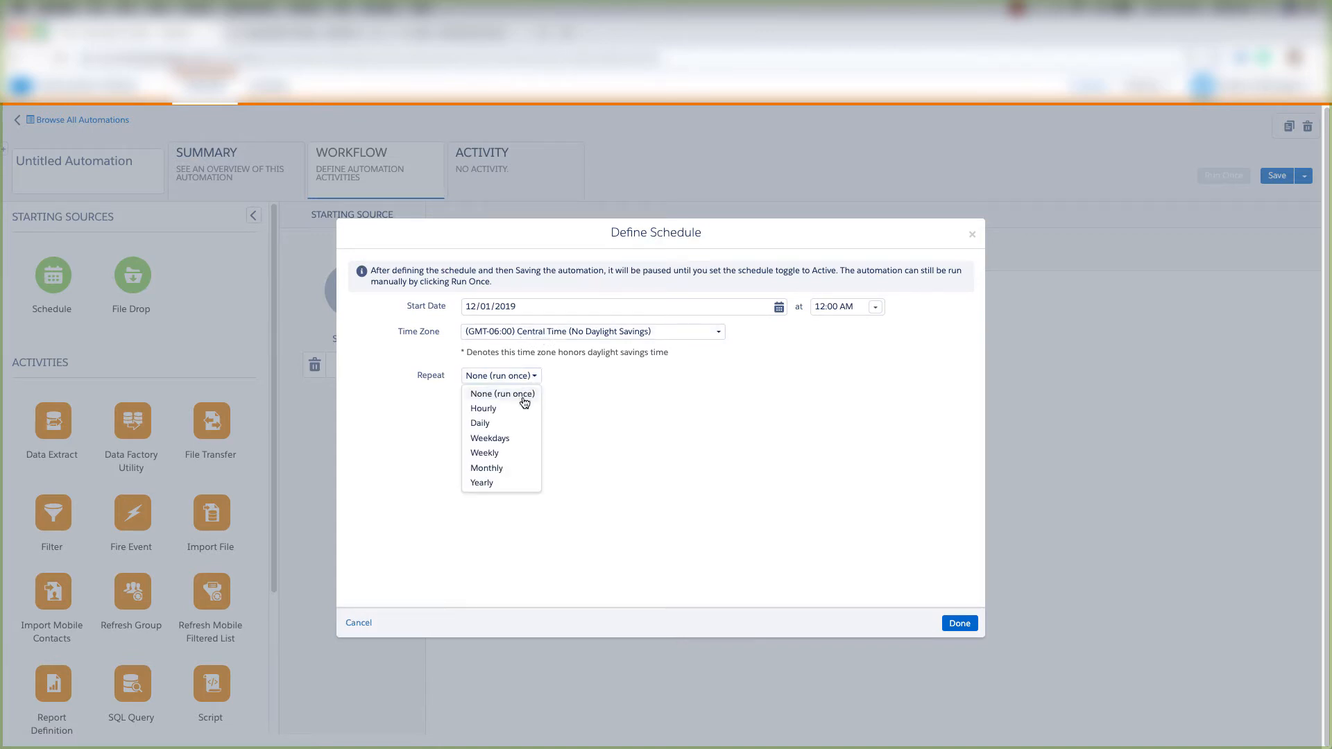
click(479, 422)
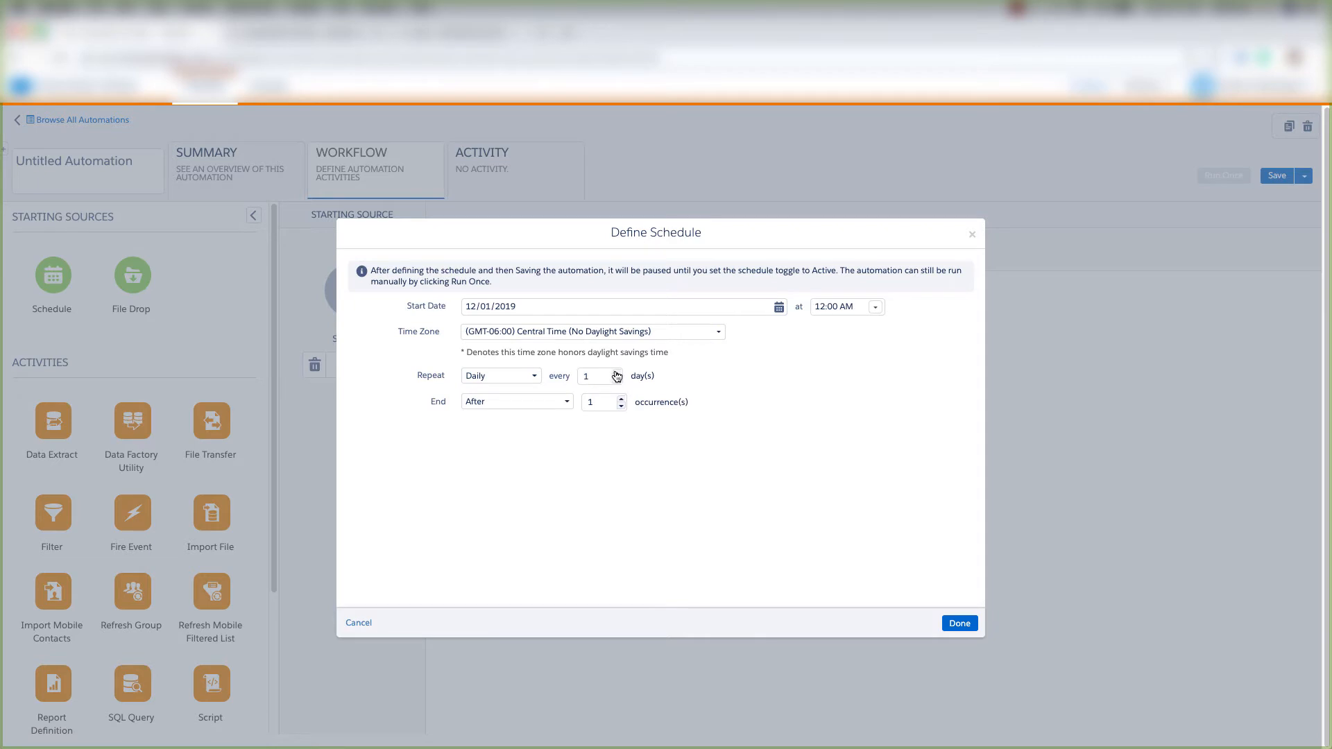
click(619, 372)
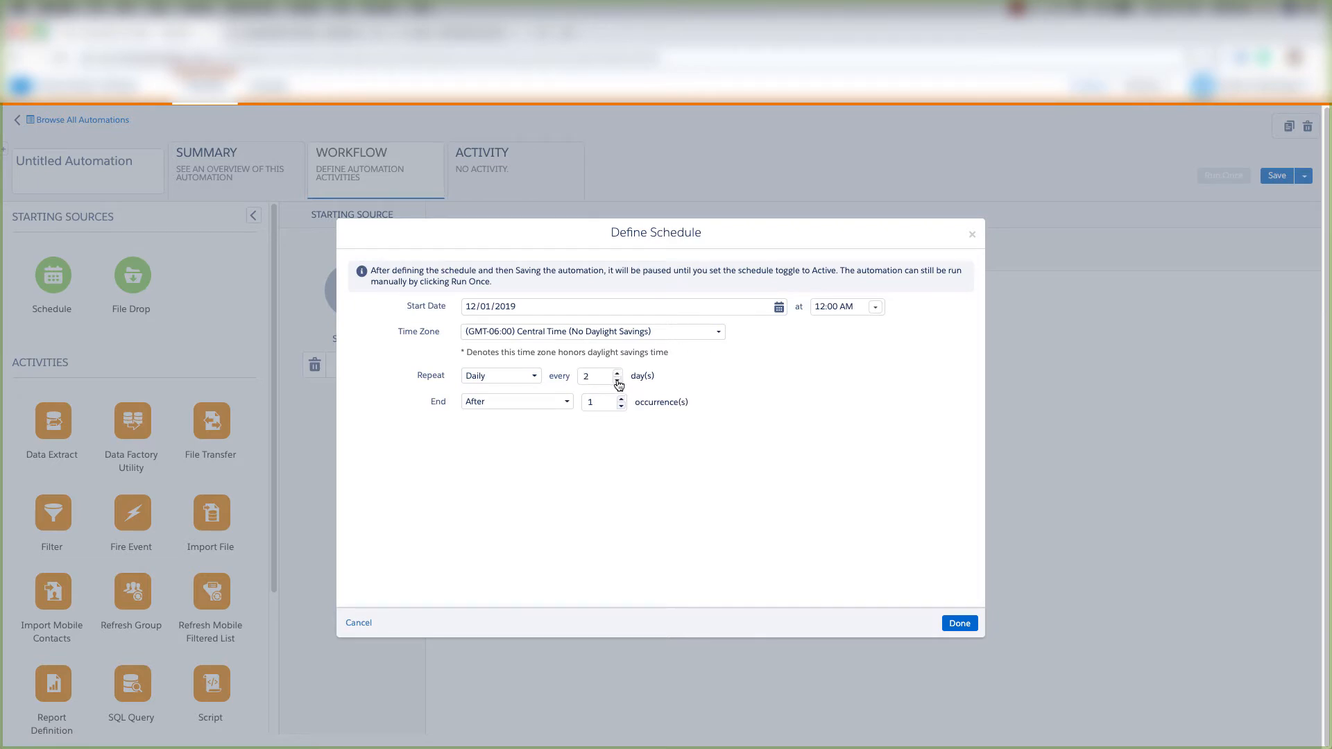
click(516, 401)
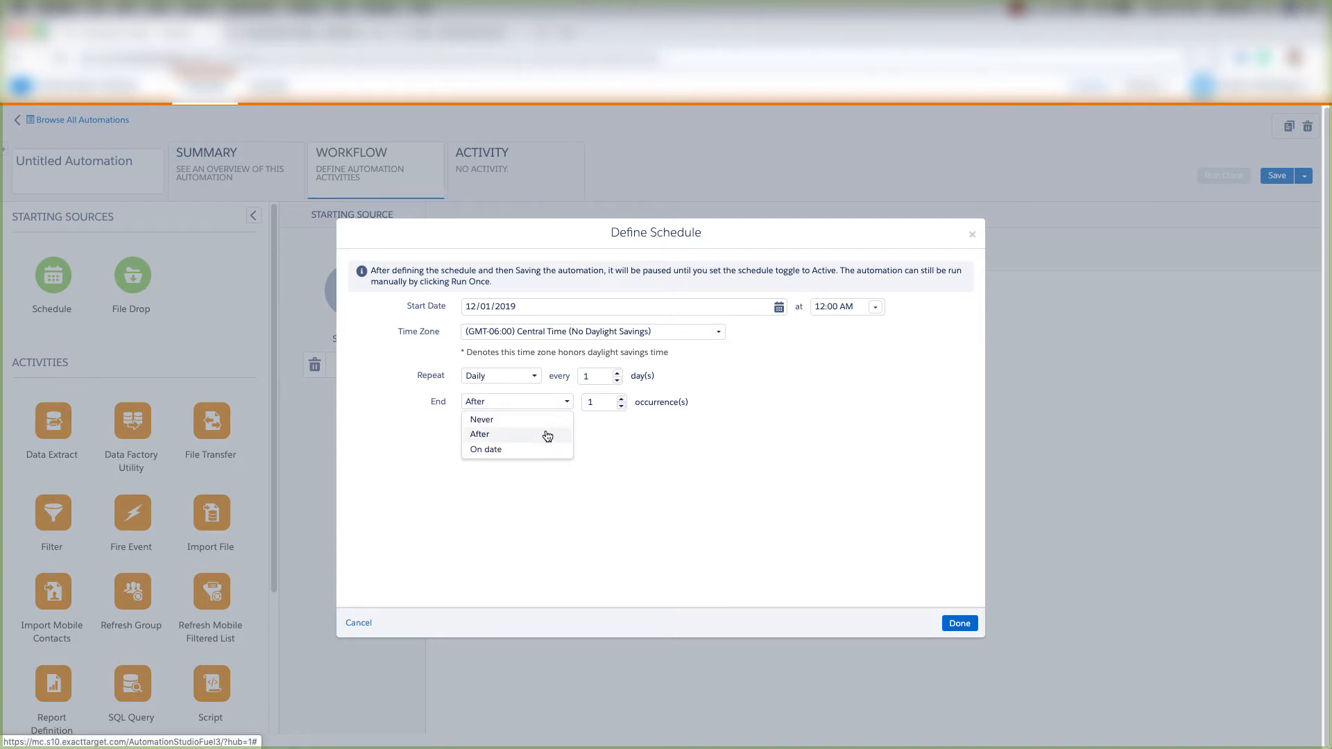
click(486, 450)
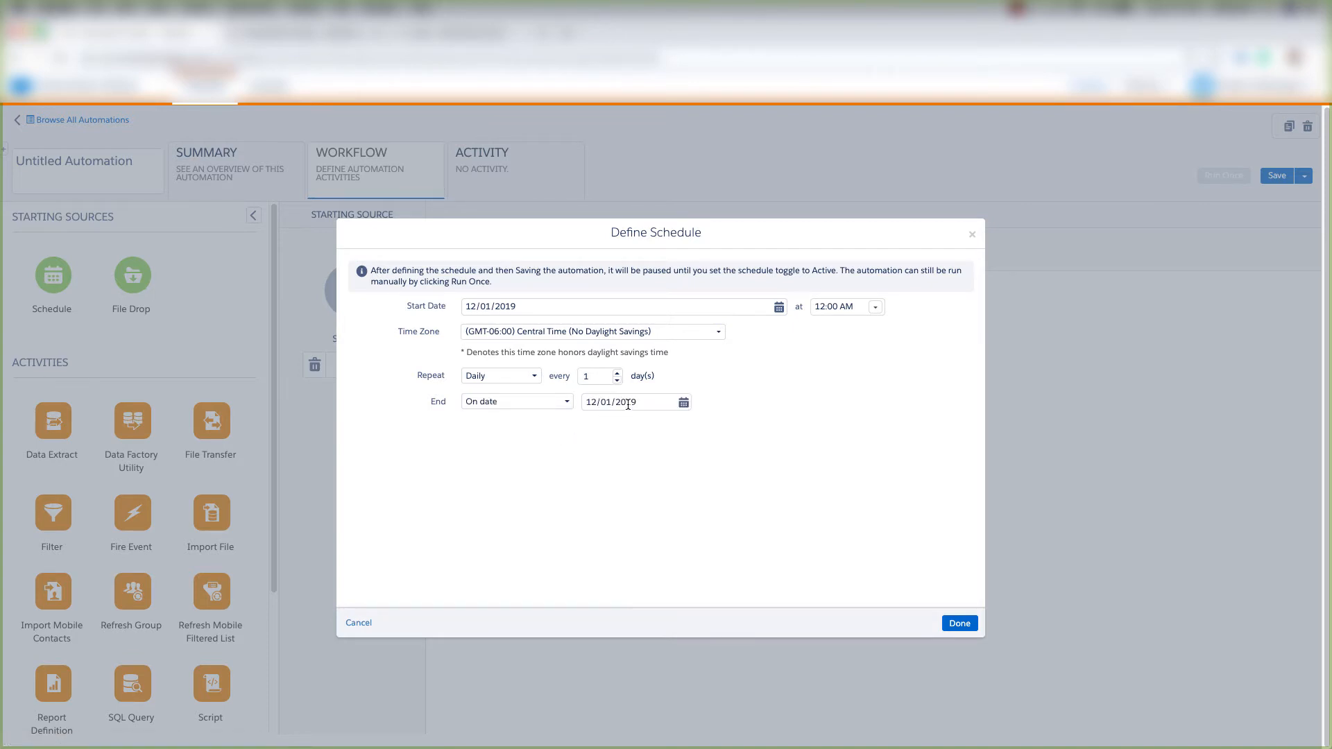
click(516, 401)
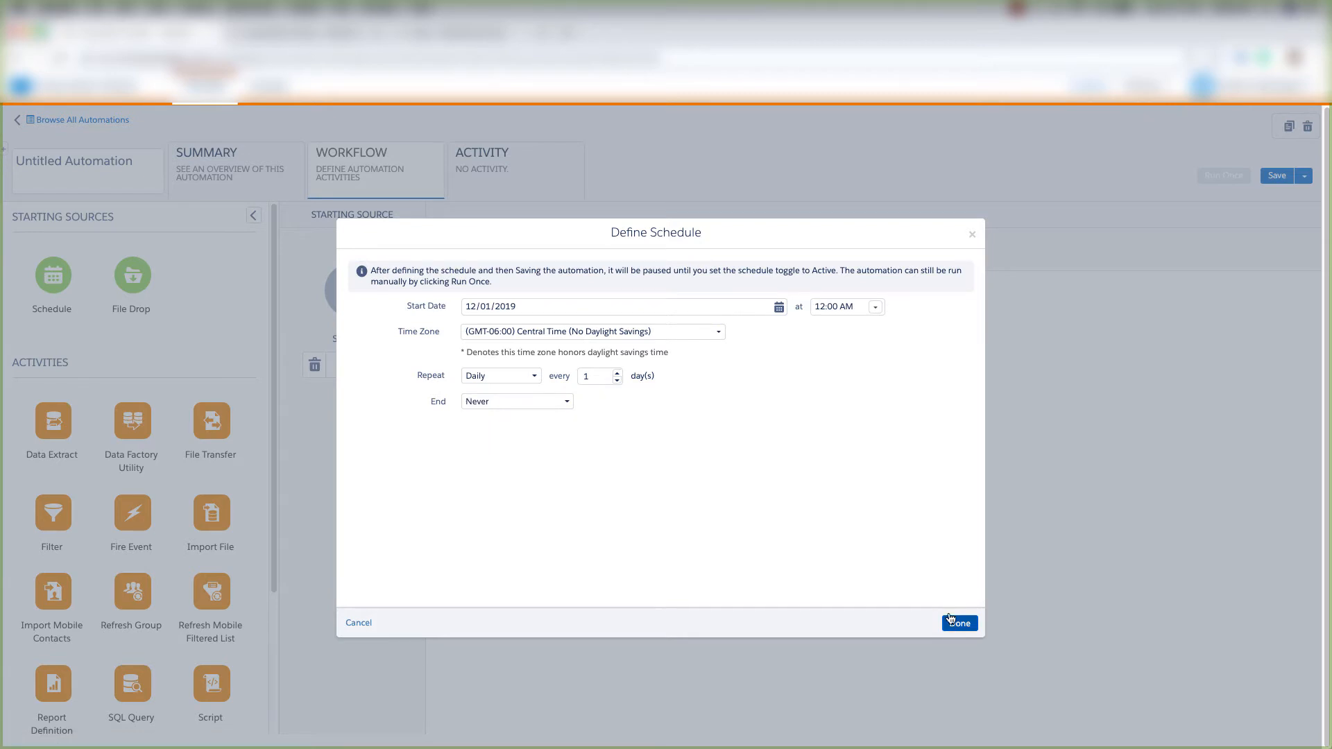
- Confirm the schedule and add an SQL Query as Step 1 and a Filter as Step 2
click(958, 622)
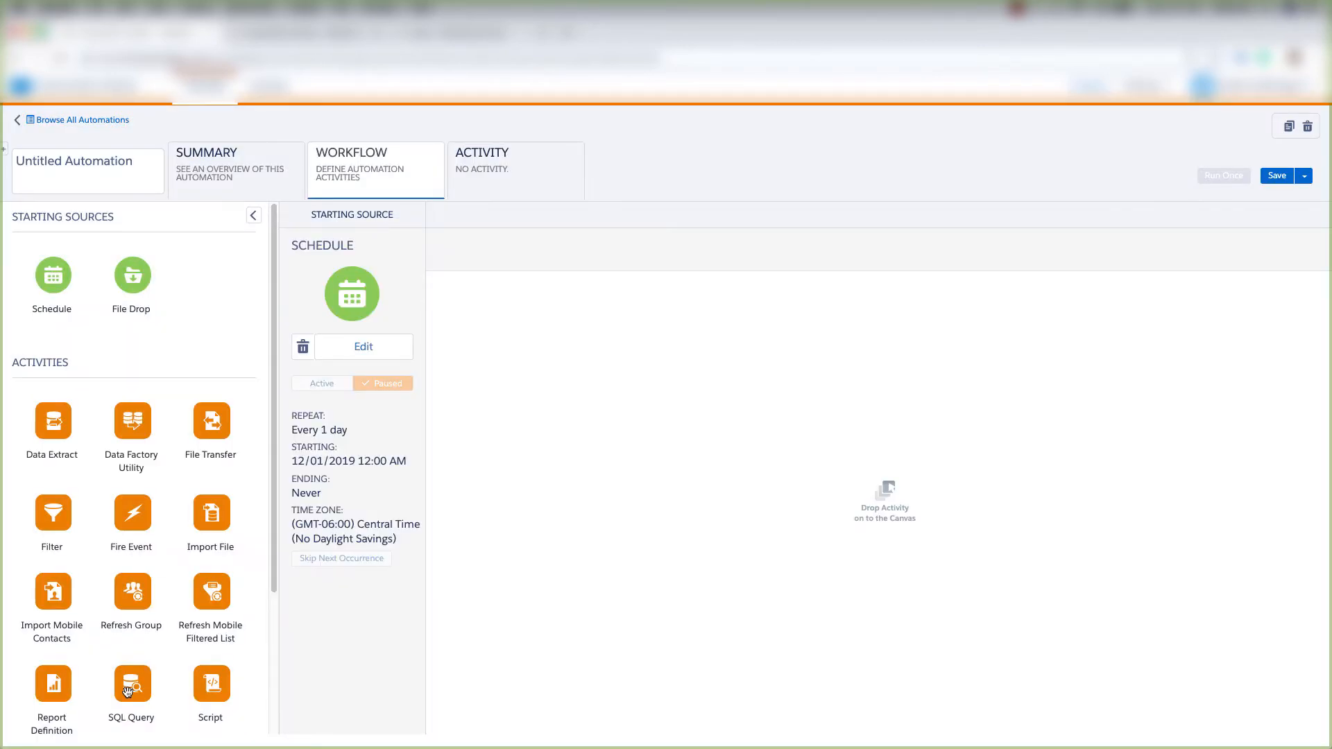
drag(130, 683, 512, 422)
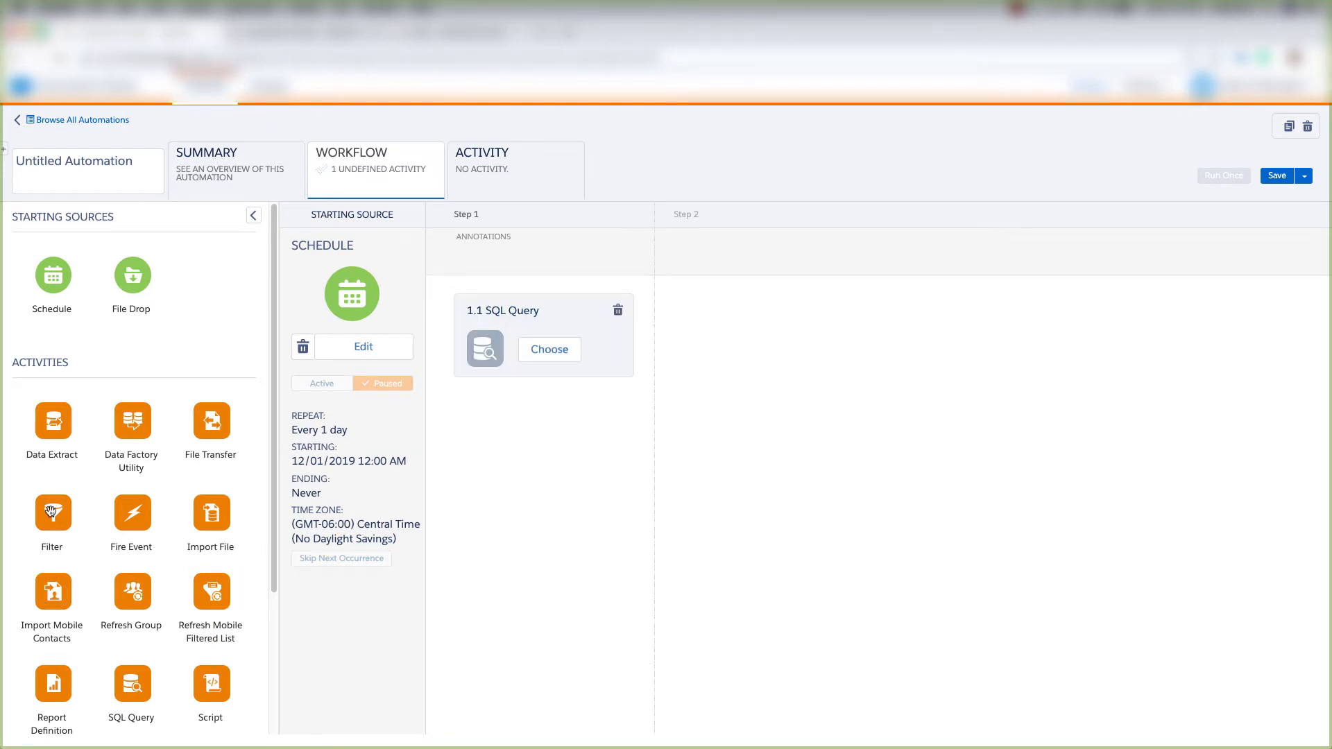
drag(51, 516, 807, 357)
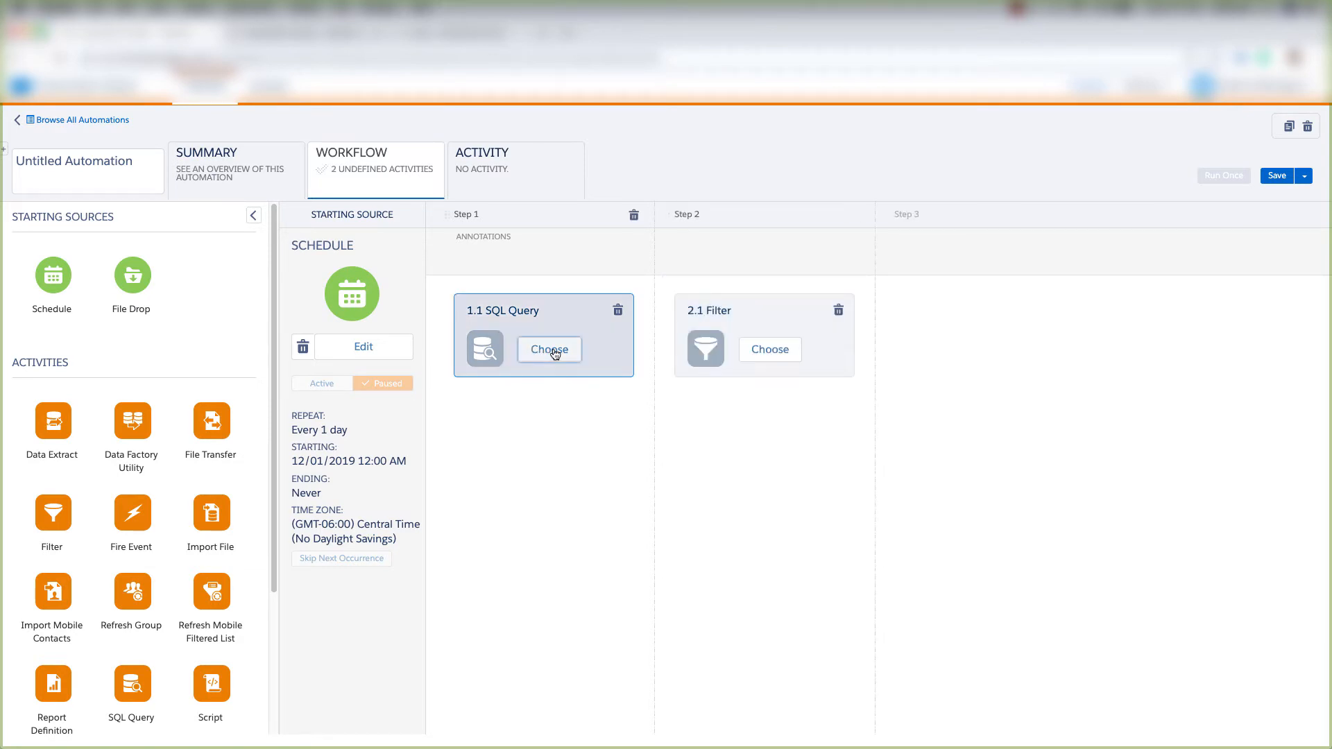
- Define Step 1's SQL Query activity as the existing Demo Query
click(550, 349)
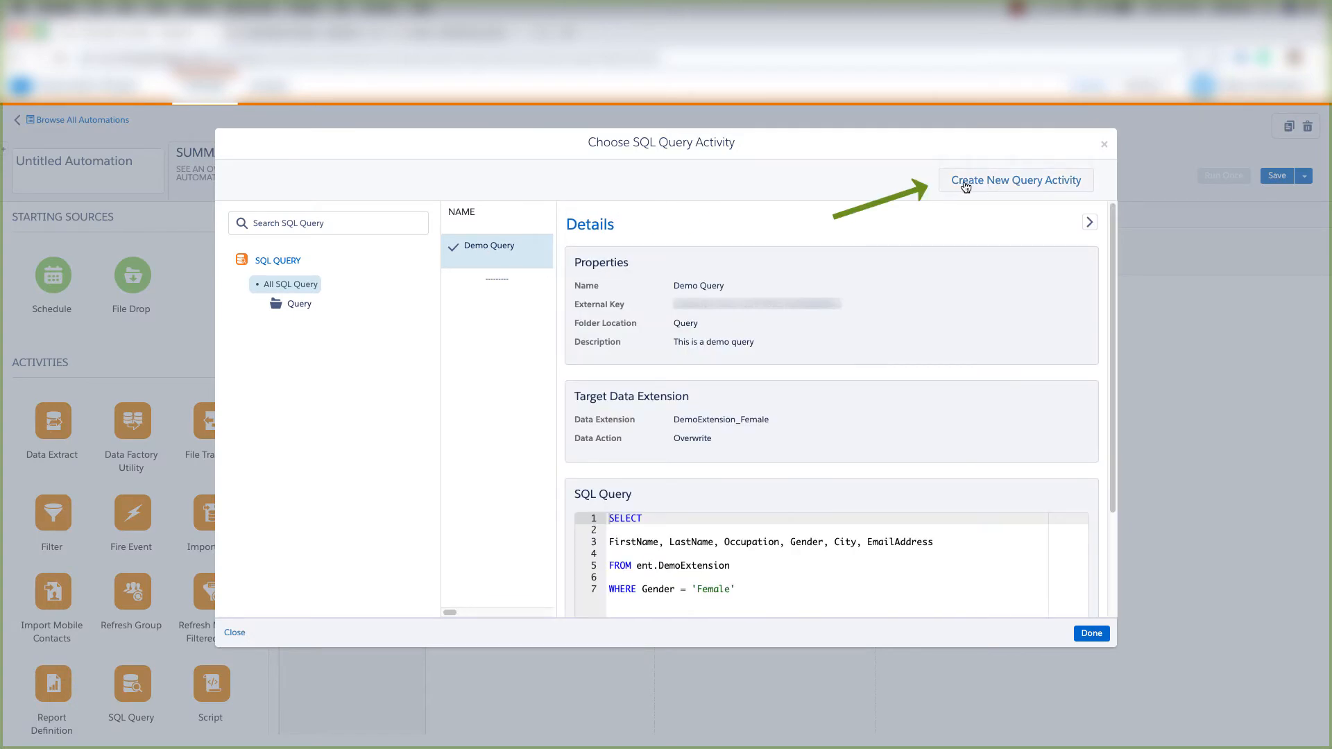
mouse_move(1051, 184)
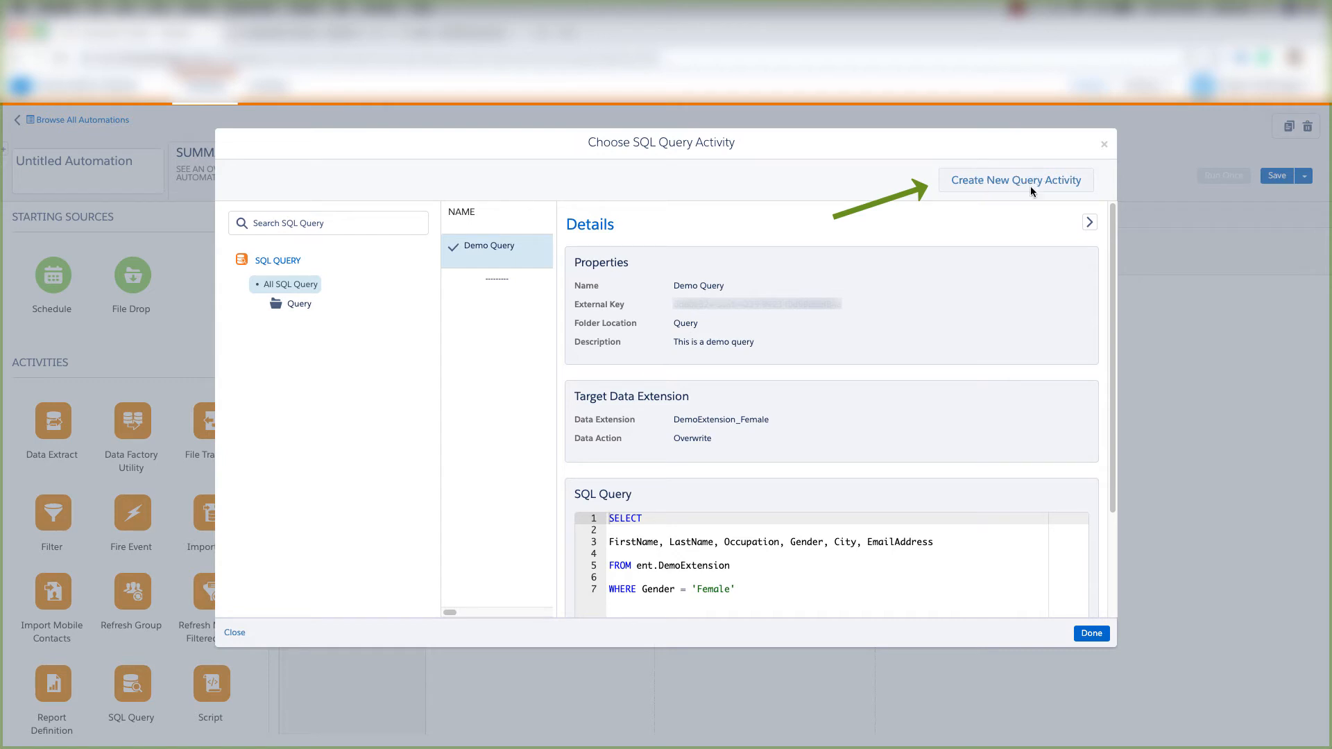
mouse_move(942, 369)
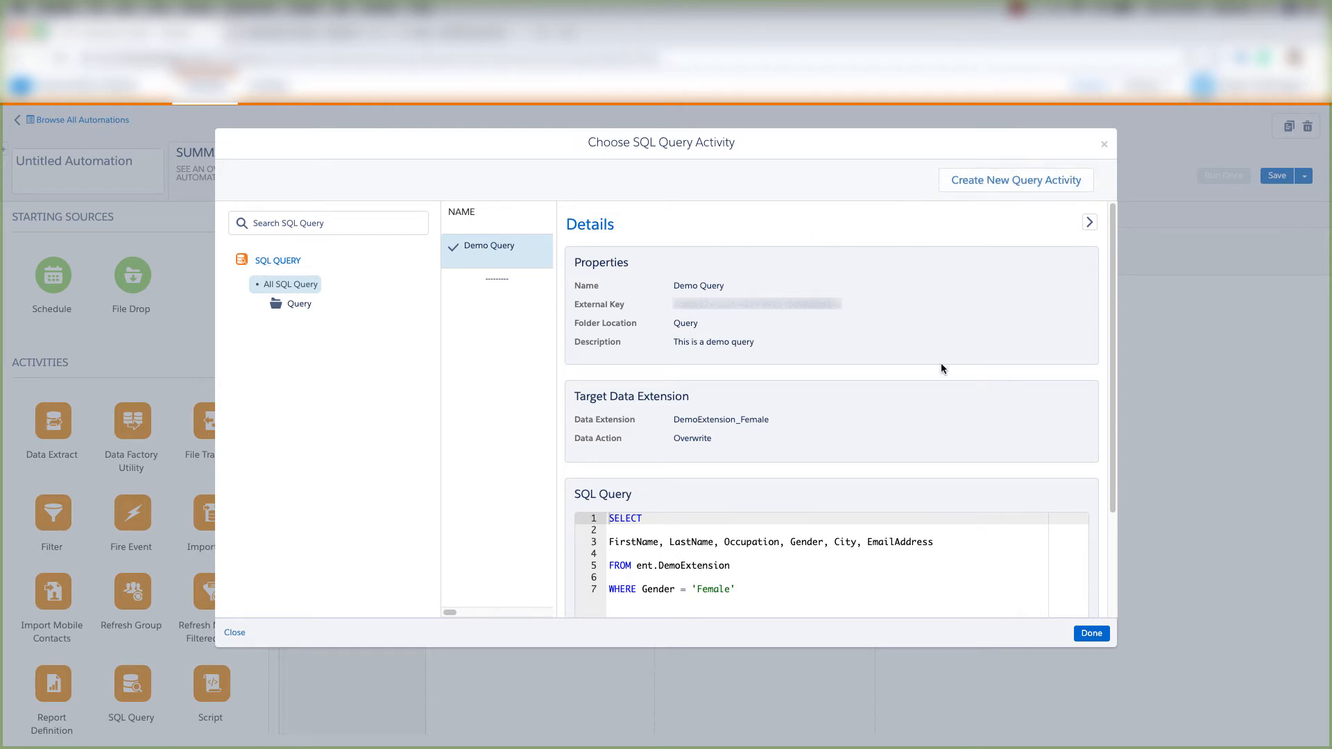
click(1090, 633)
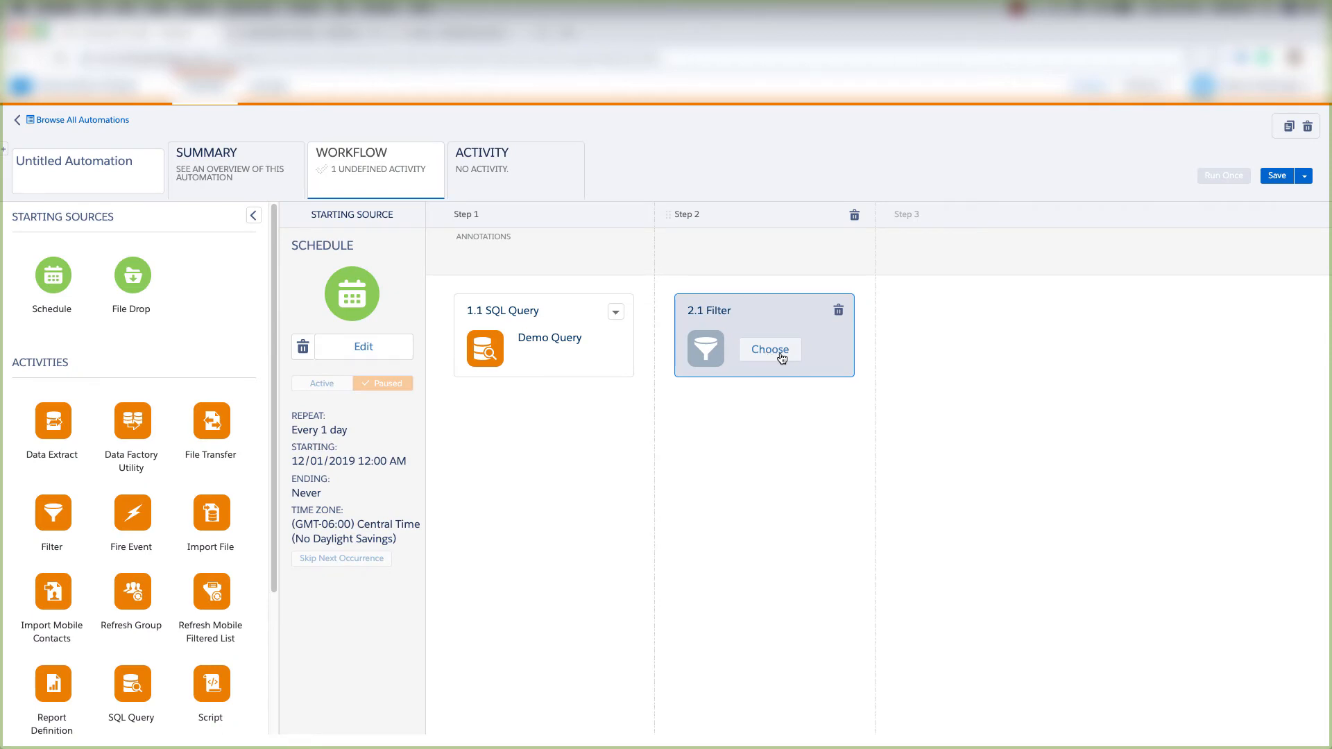
- Define Step 2's Filter activity as the existing Demo Filter
click(769, 349)
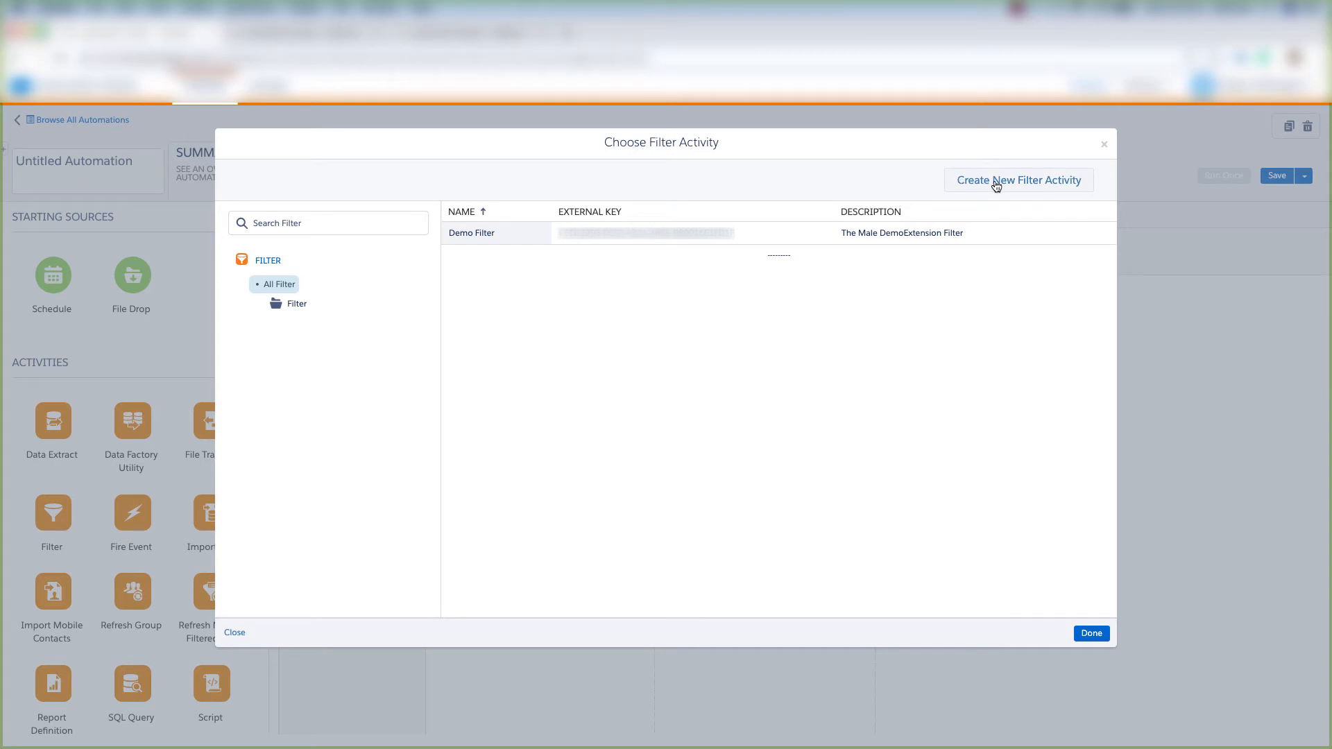
mouse_move(487, 263)
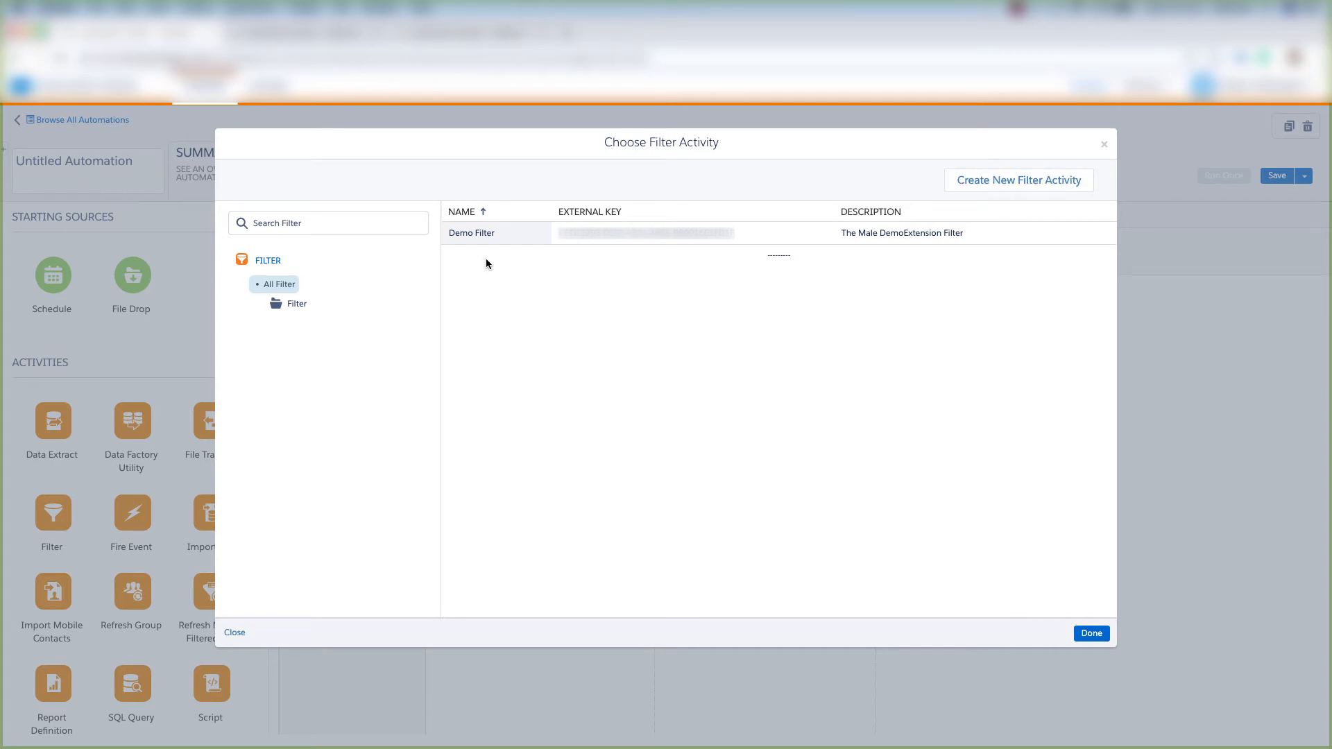
mouse_move(487, 262)
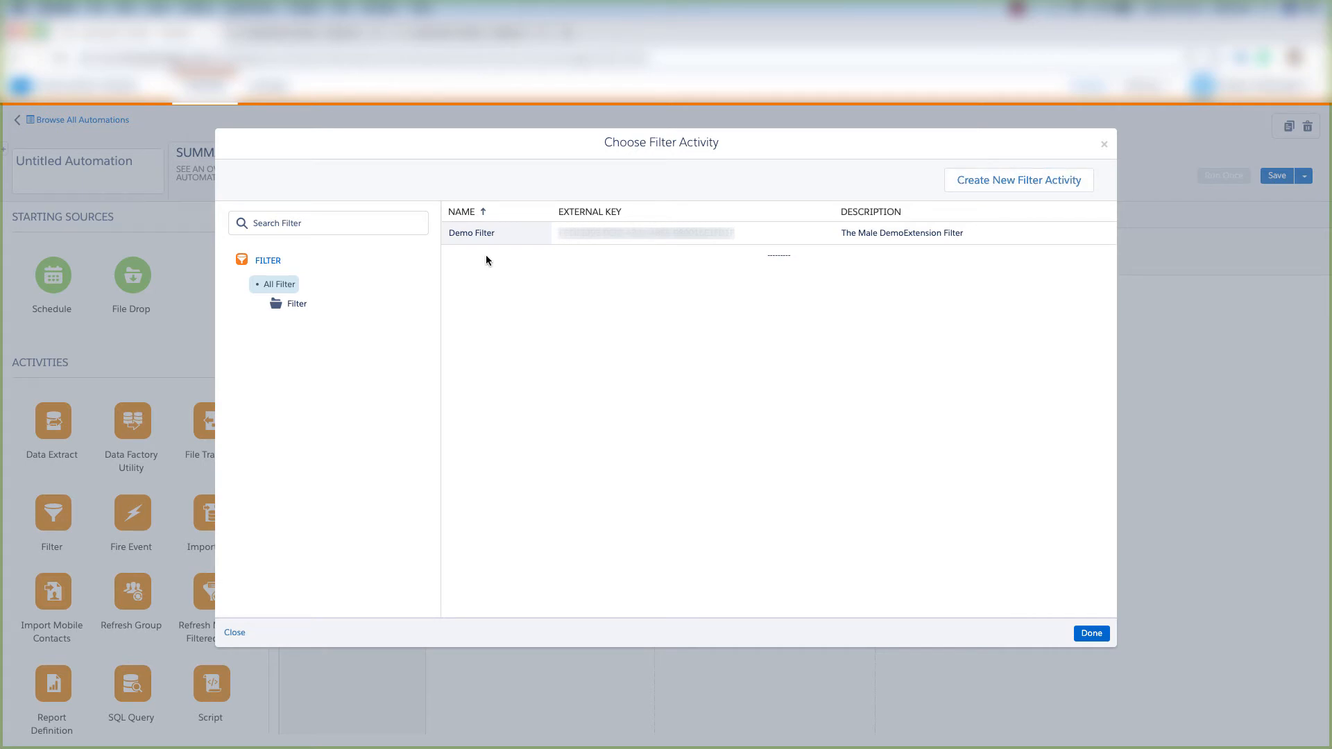
mouse_move(520, 239)
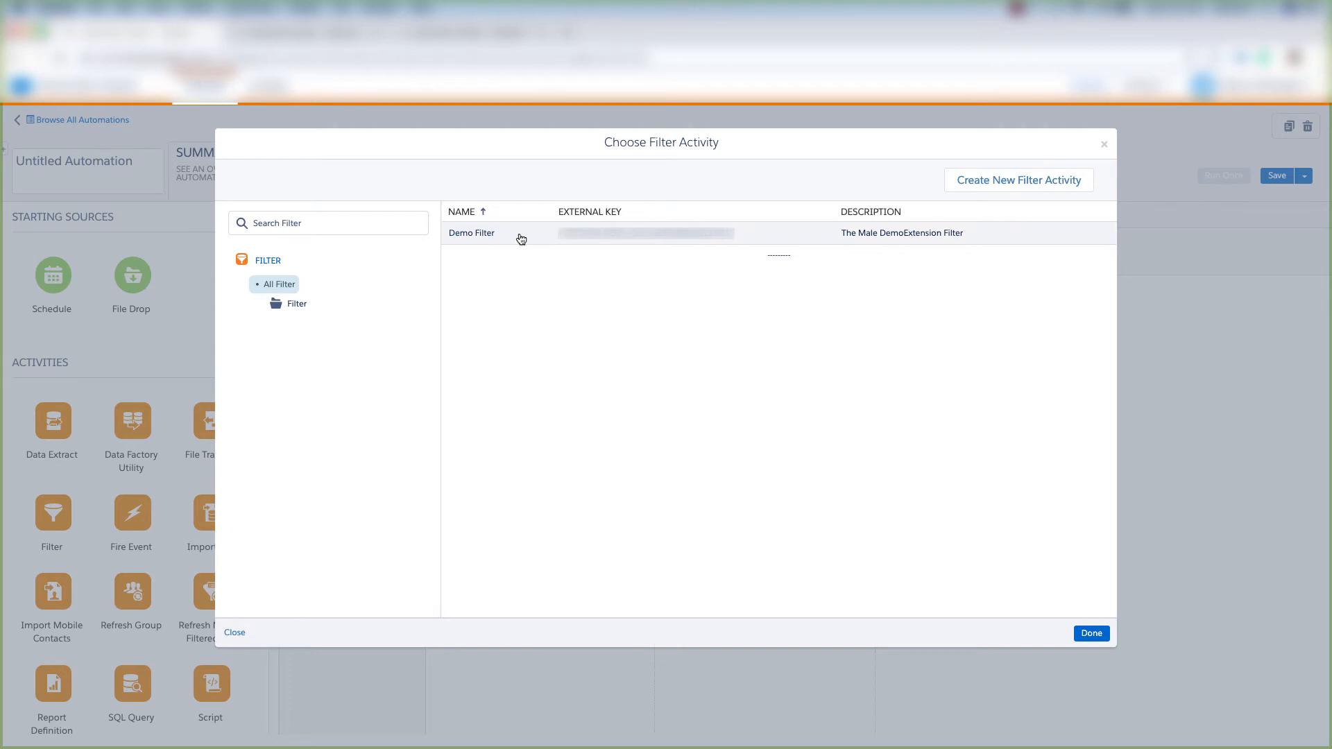
click(486, 233)
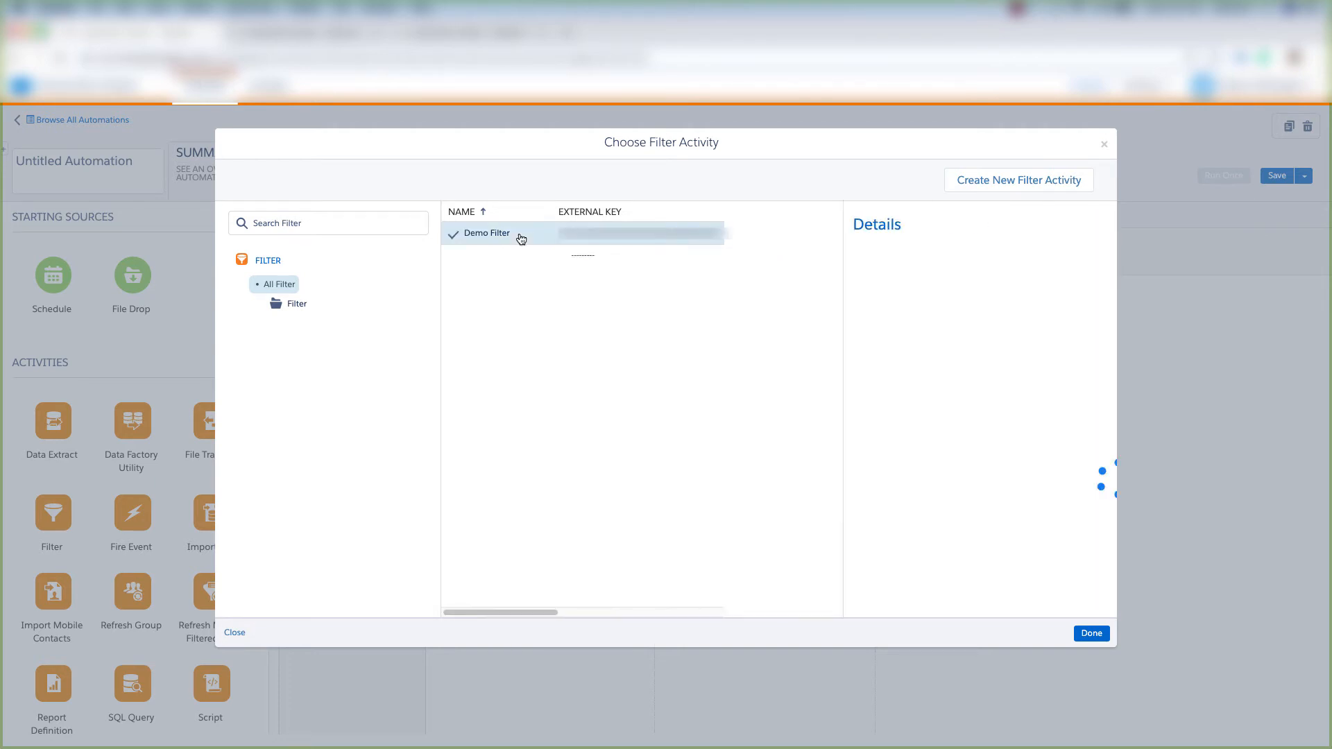
click(1090, 633)
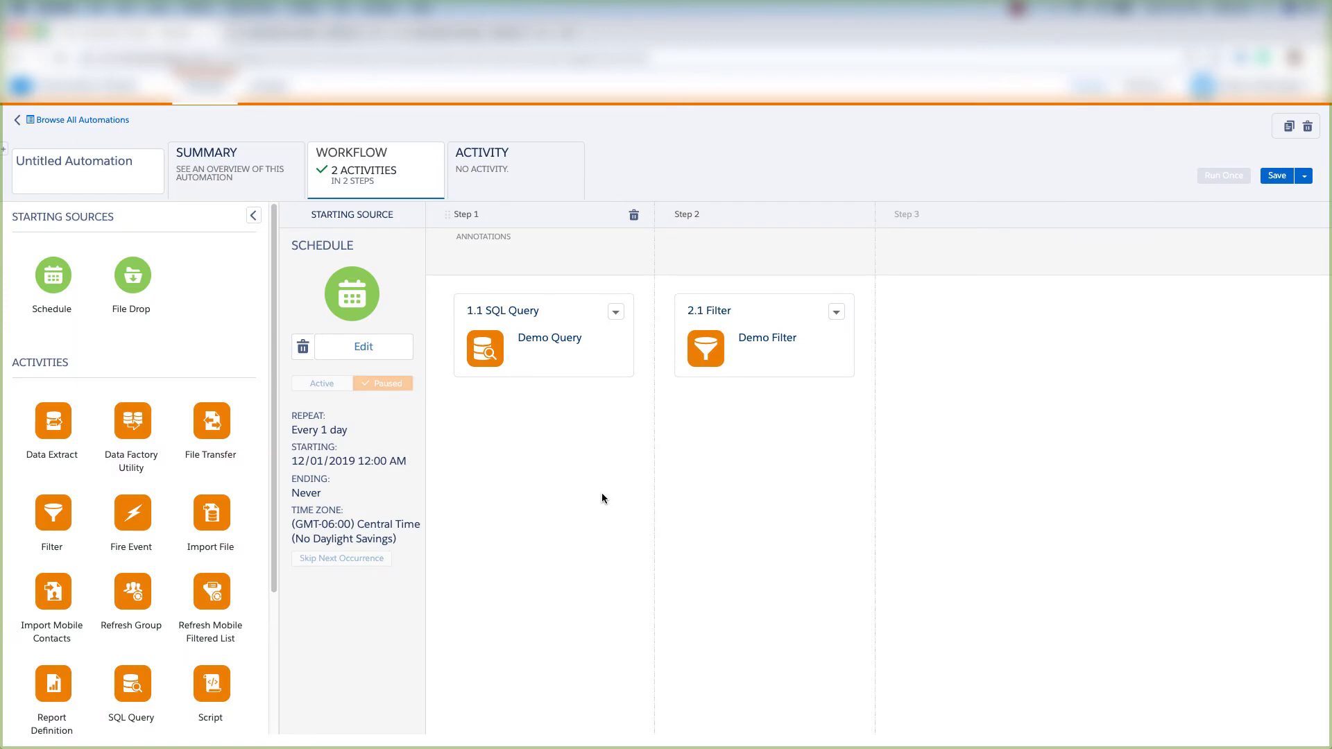
mouse_move(1242, 210)
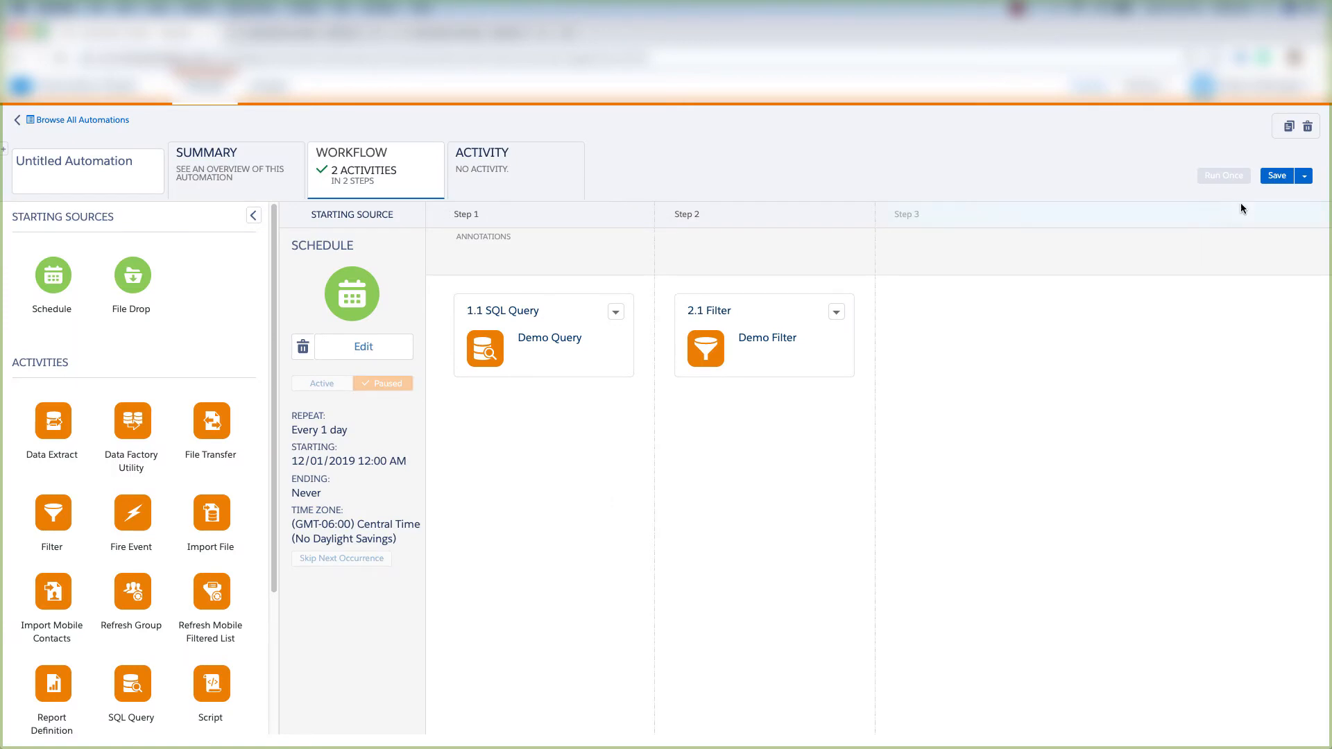
- Save the automation as 'Demo Automation' in my automations
click(1276, 176)
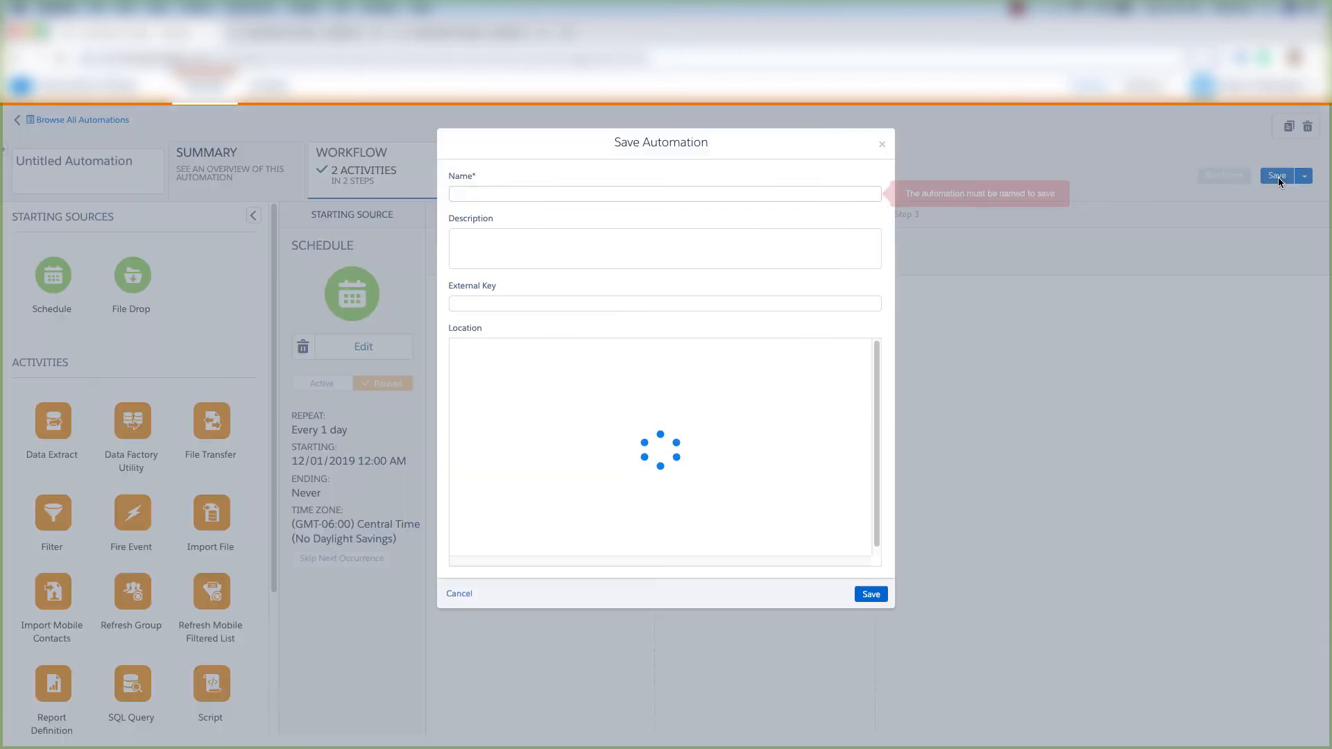
click(663, 193)
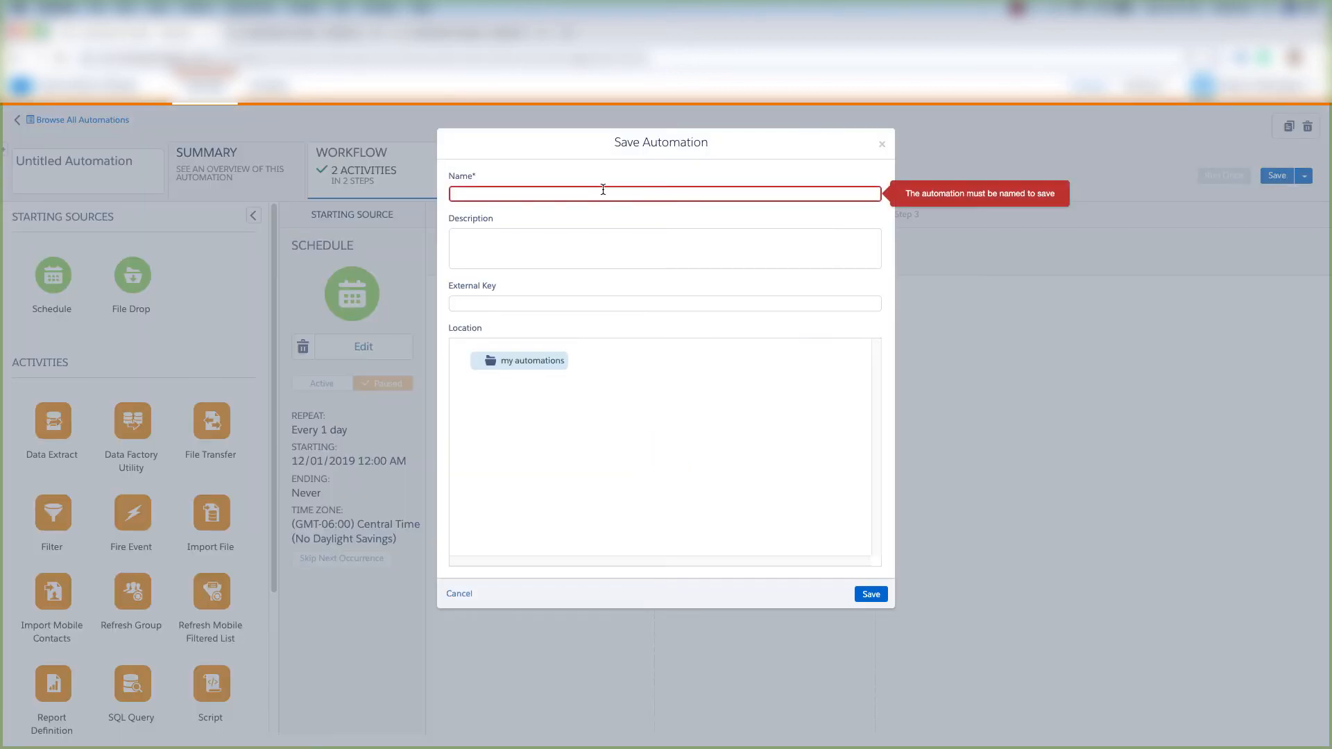
mouse_move(574, 294)
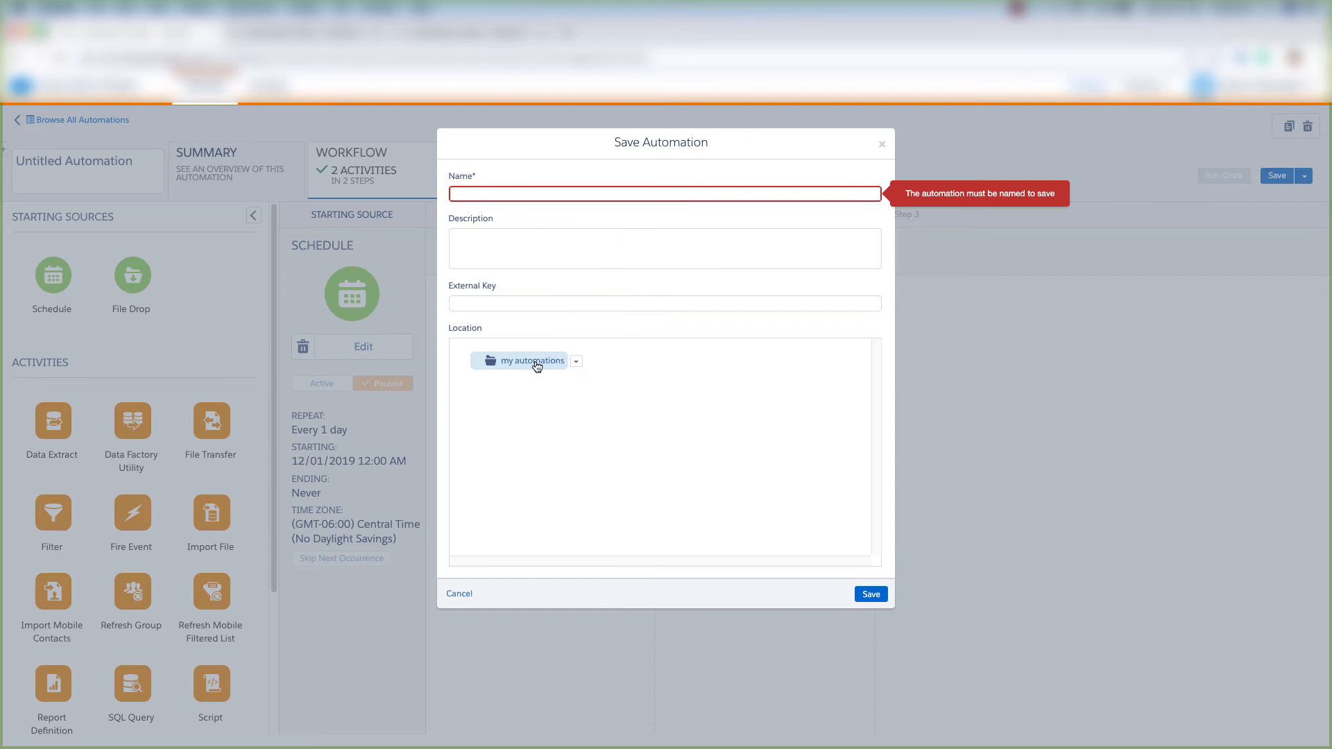
text(Demo Automation)
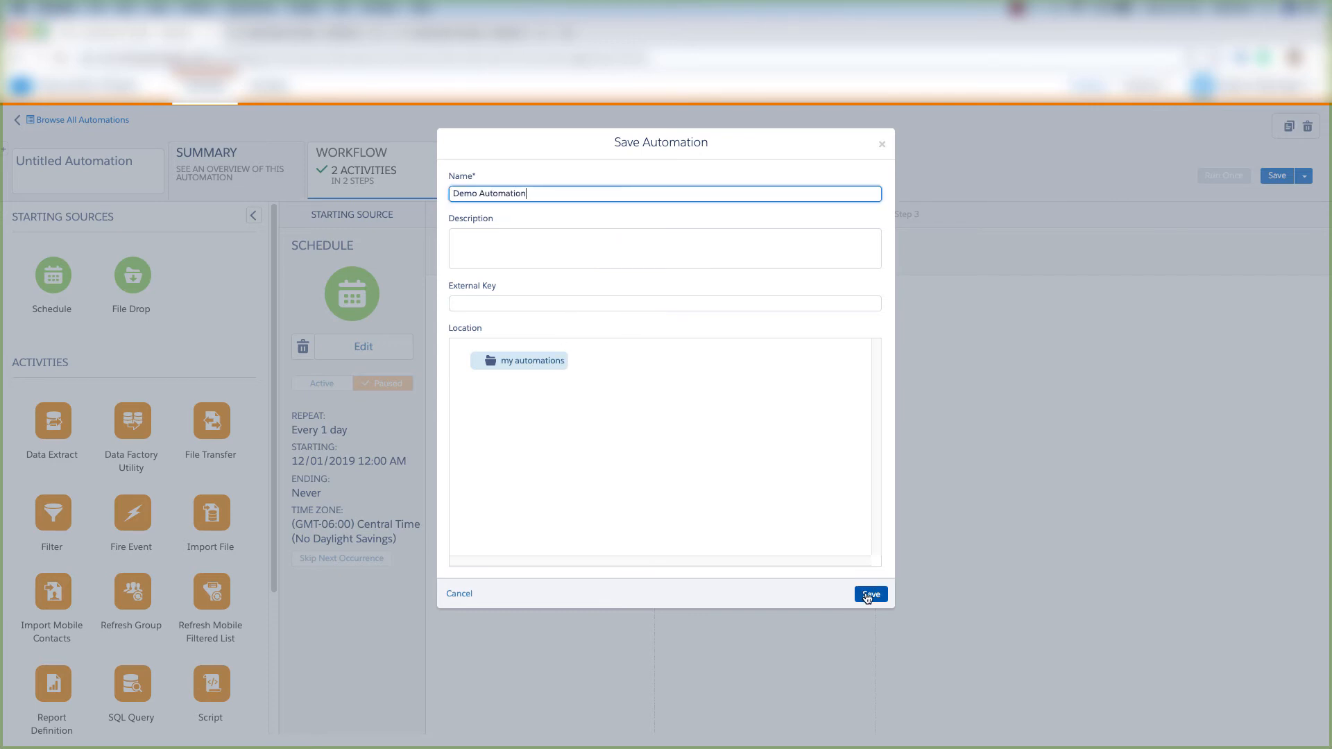
click(868, 592)
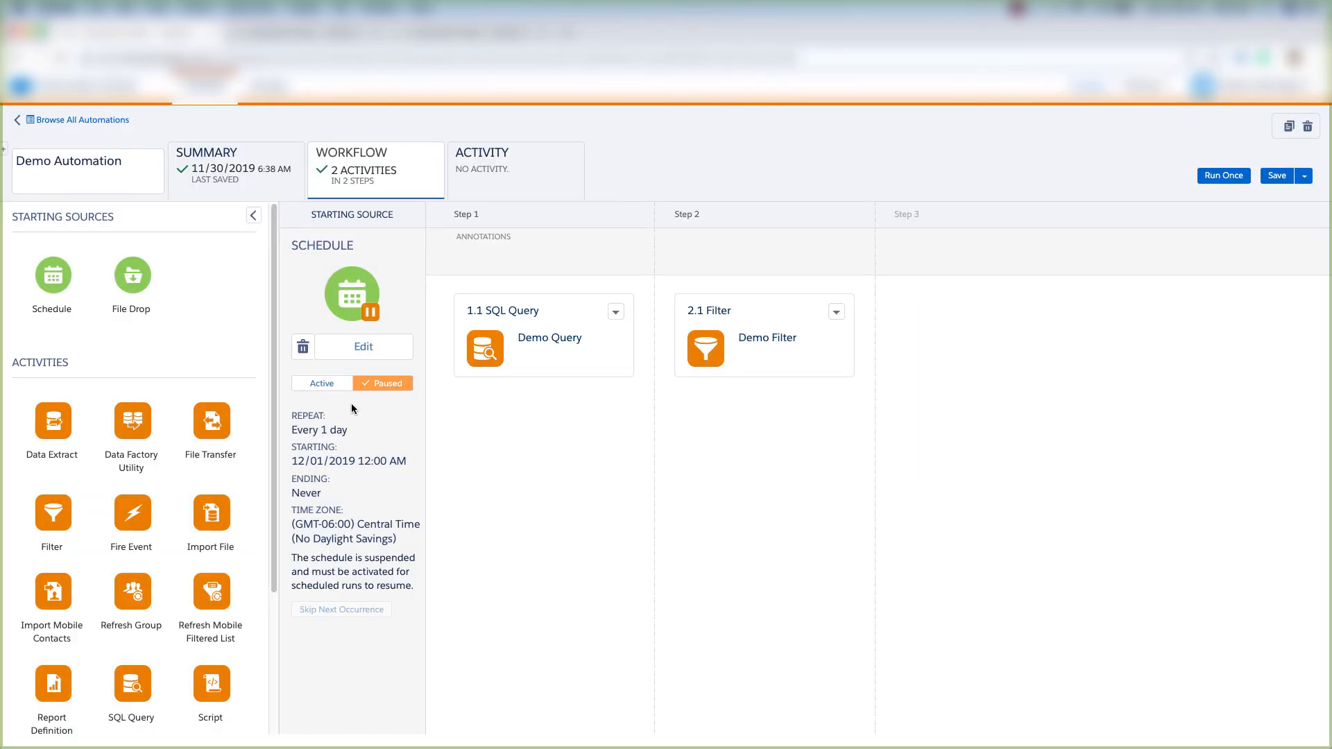
mouse_move(405, 383)
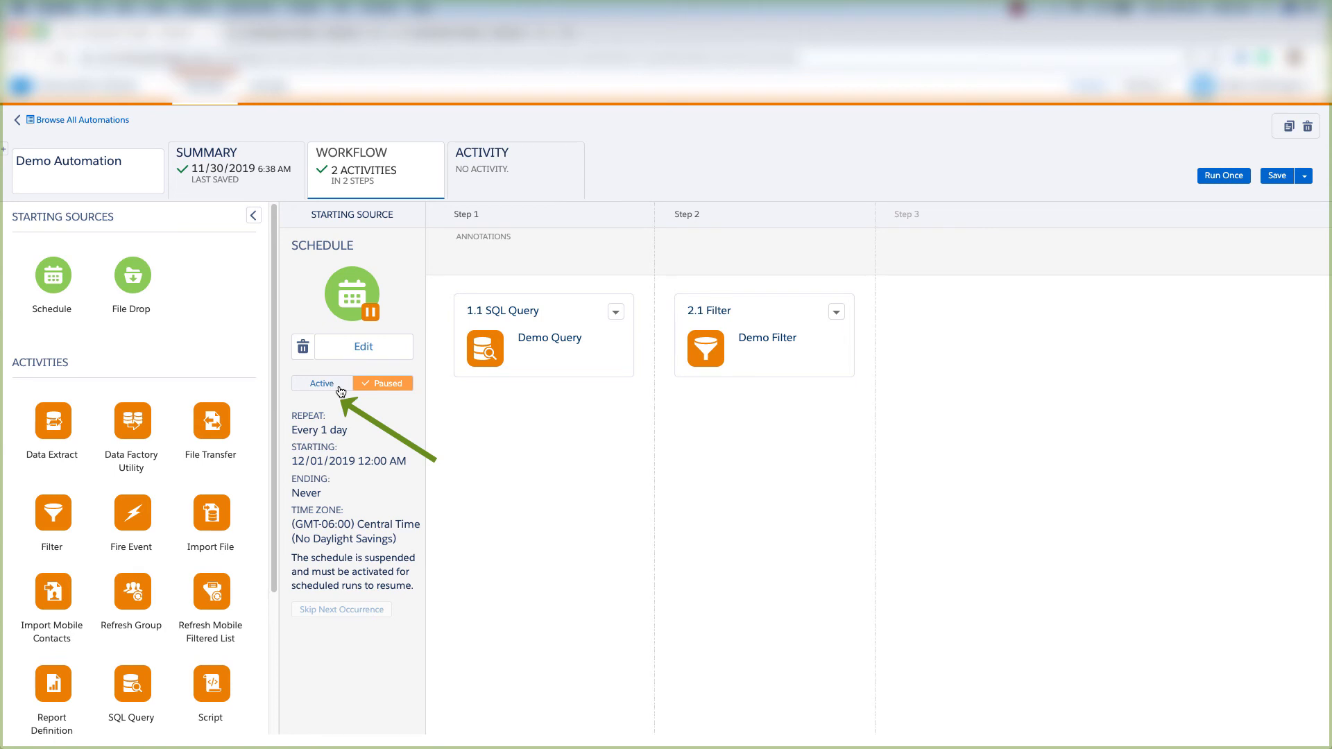
- Activate Demo Automation's daily schedule, next run 12/01/2019 12:00 AM
click(320, 383)
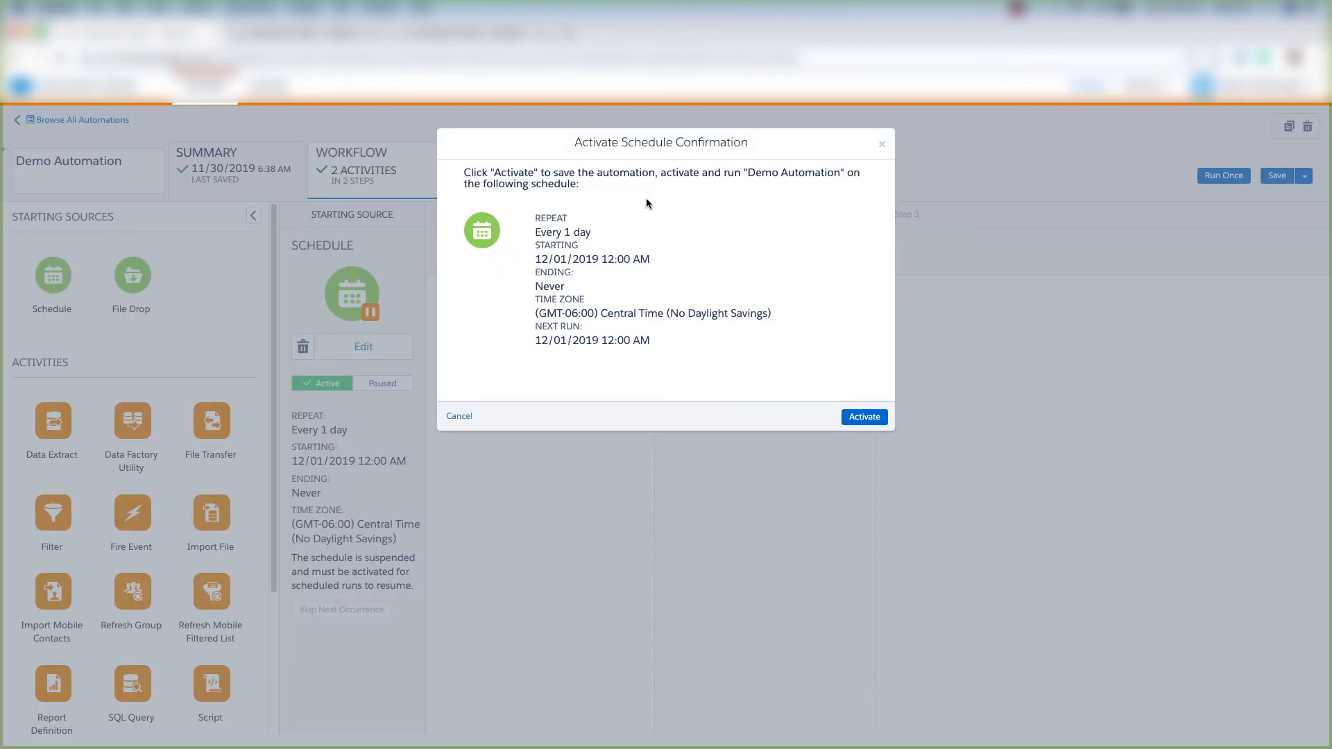
mouse_move(687, 211)
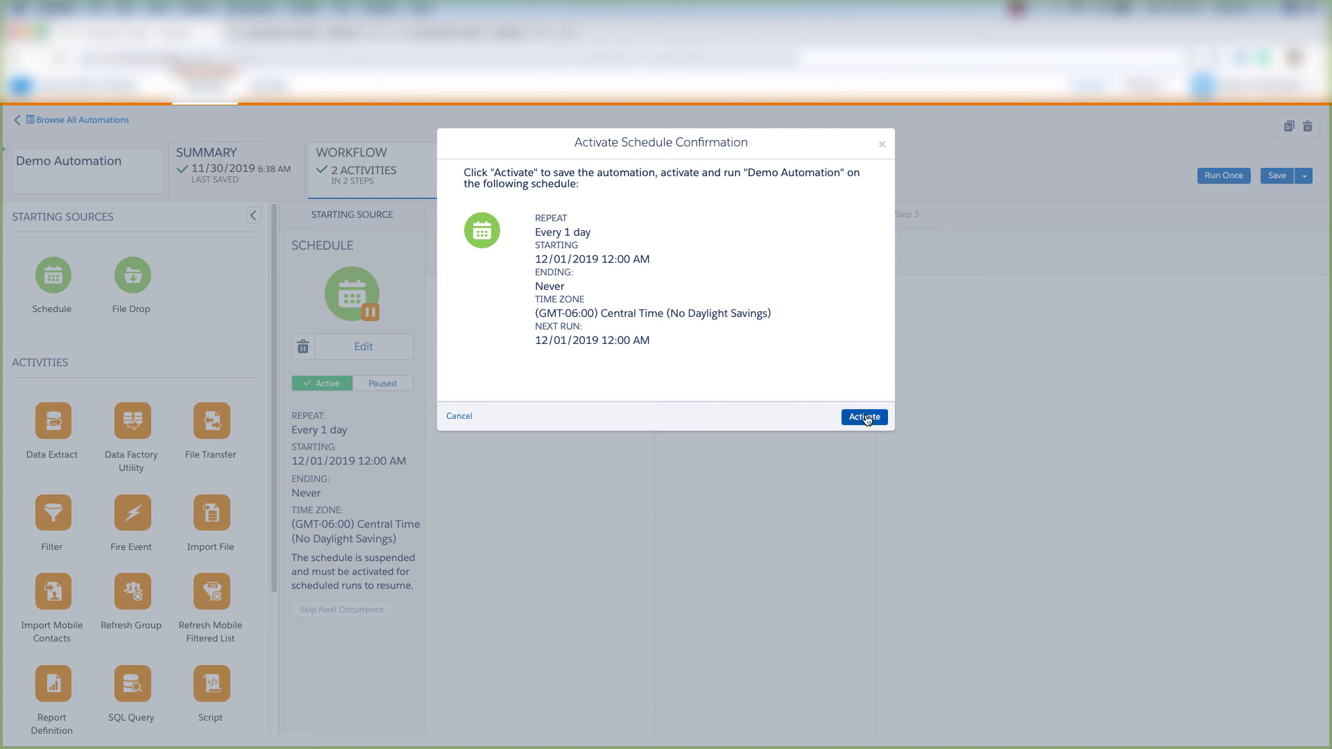
click(863, 418)
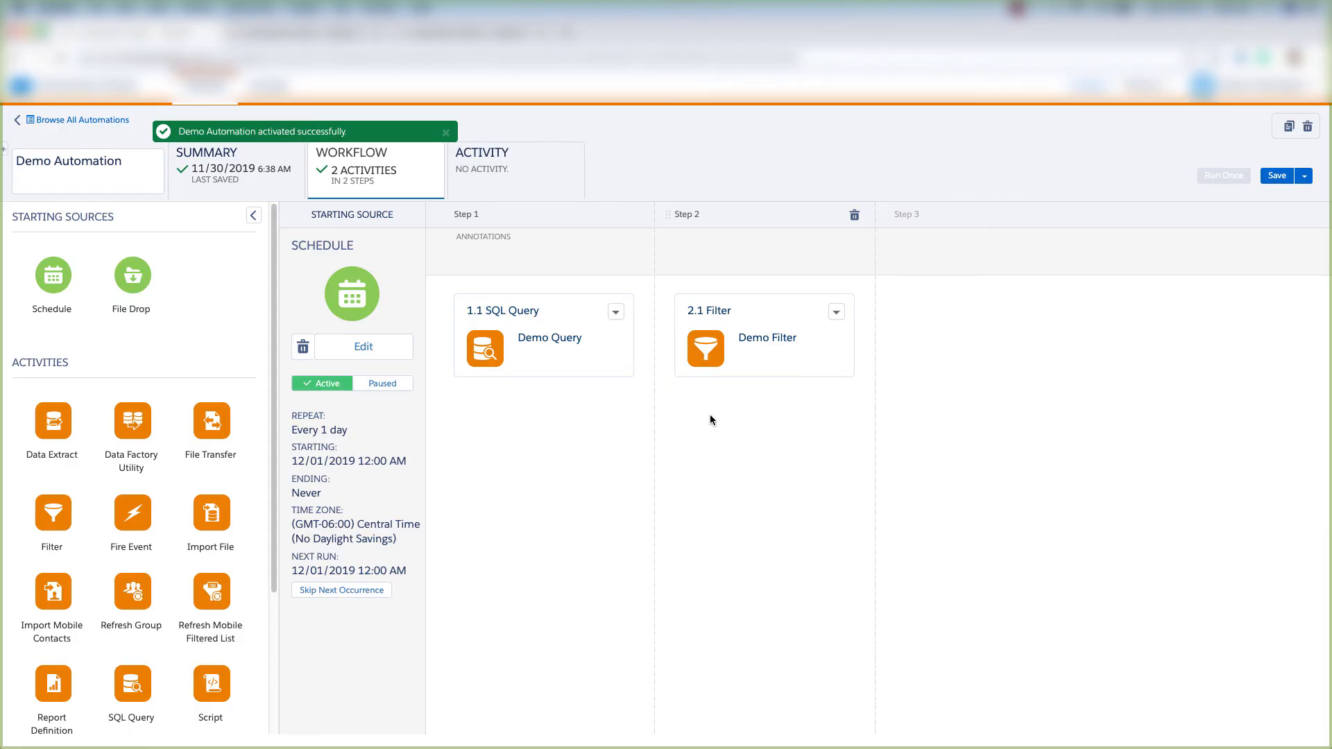
- Pause Demo Automation's schedule again so scheduled runs are suspended
click(446, 131)
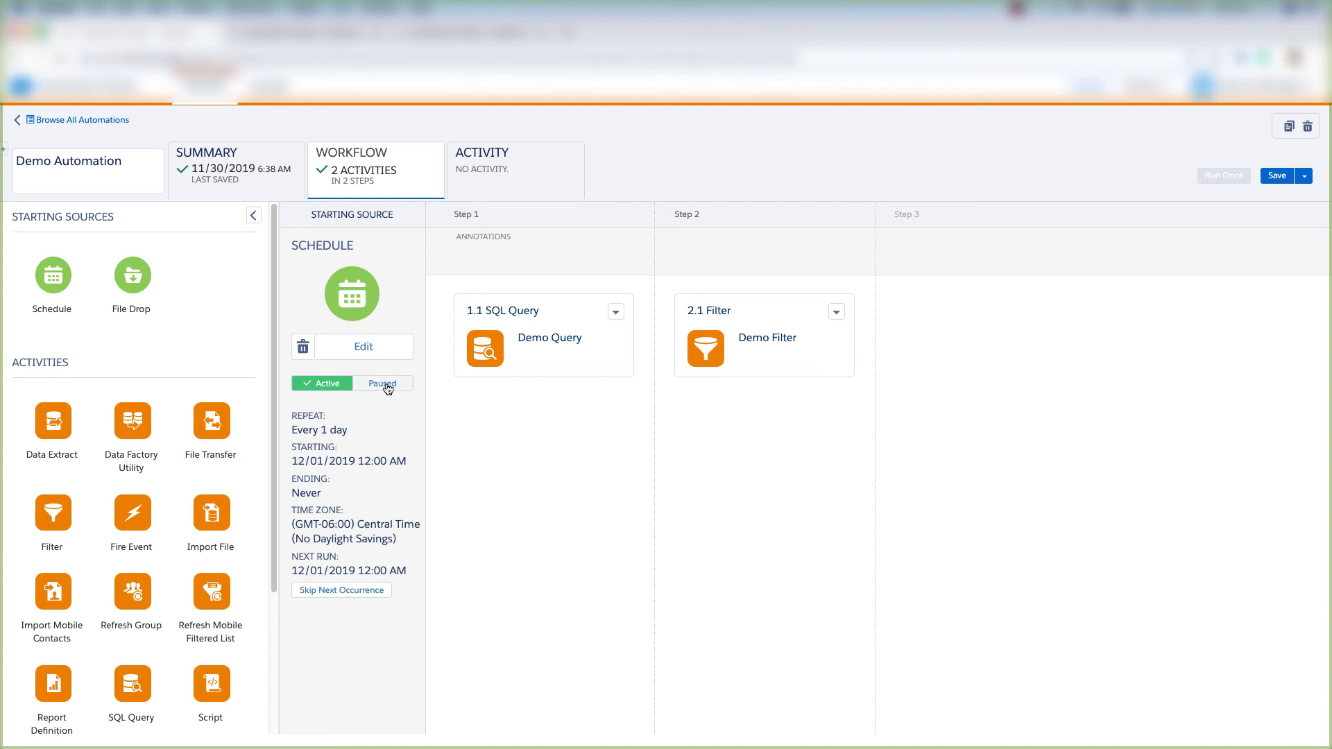
click(383, 382)
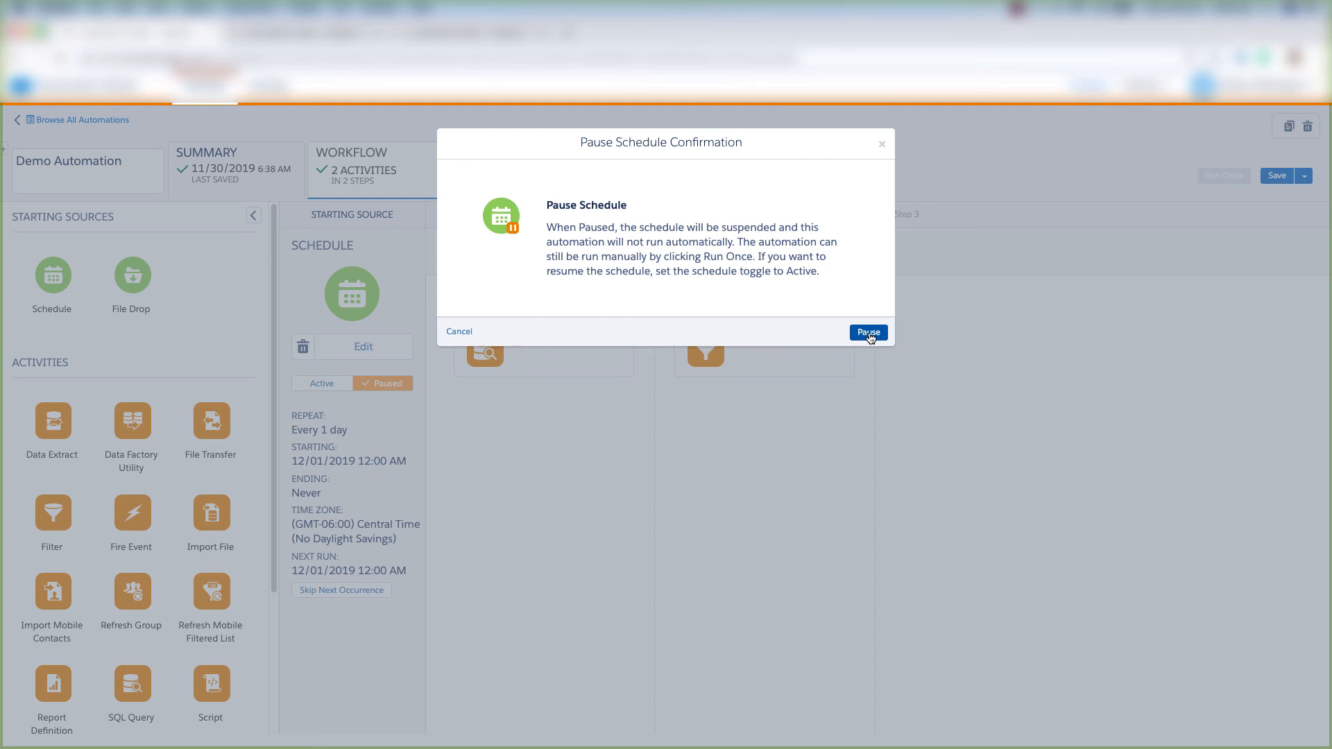
click(866, 332)
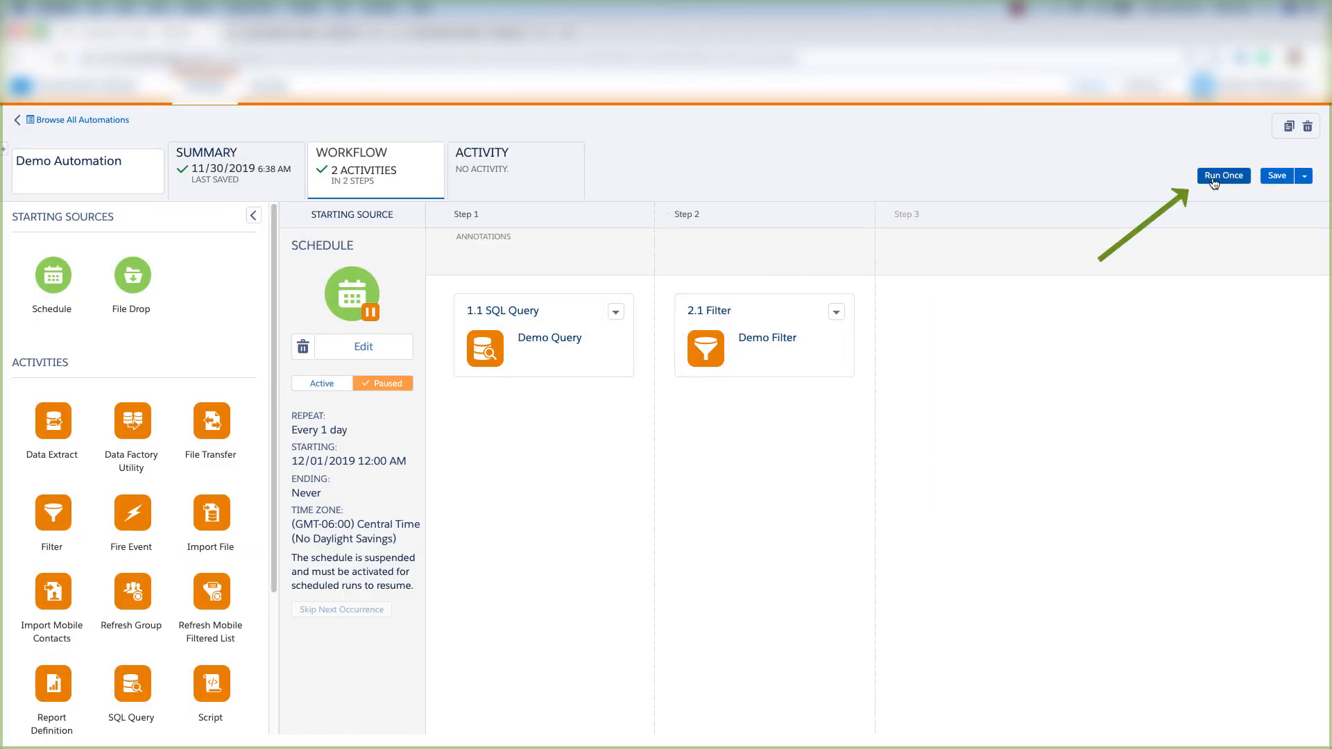
- Select both Demo Query and Demo Filter for a one-time manual run
click(1222, 176)
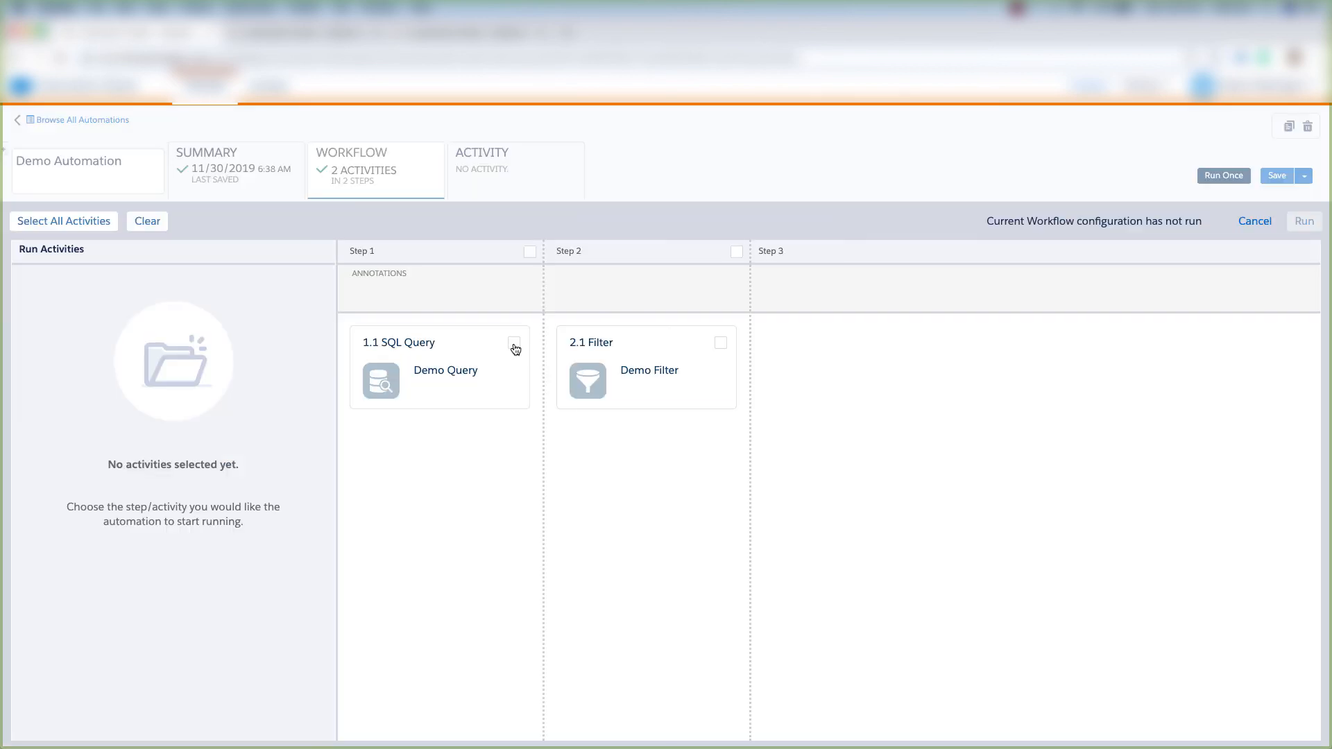
click(514, 347)
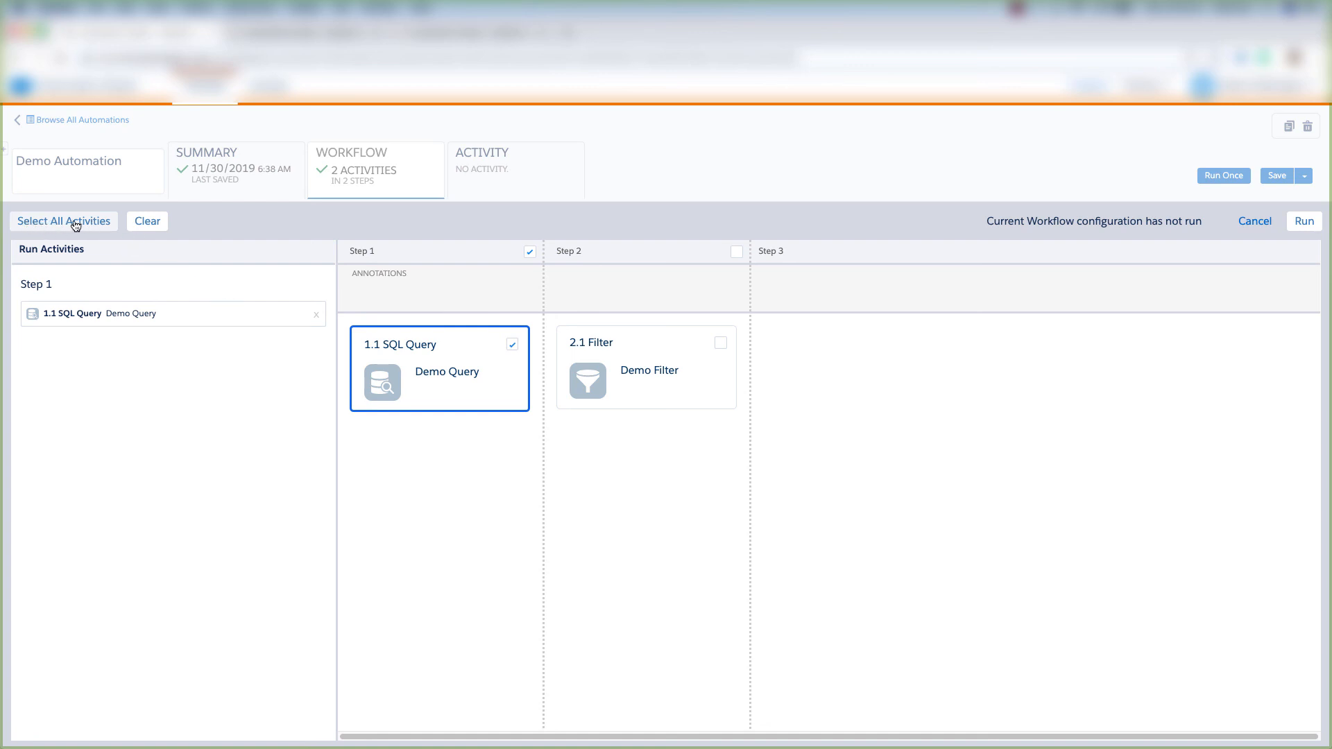
click(720, 342)
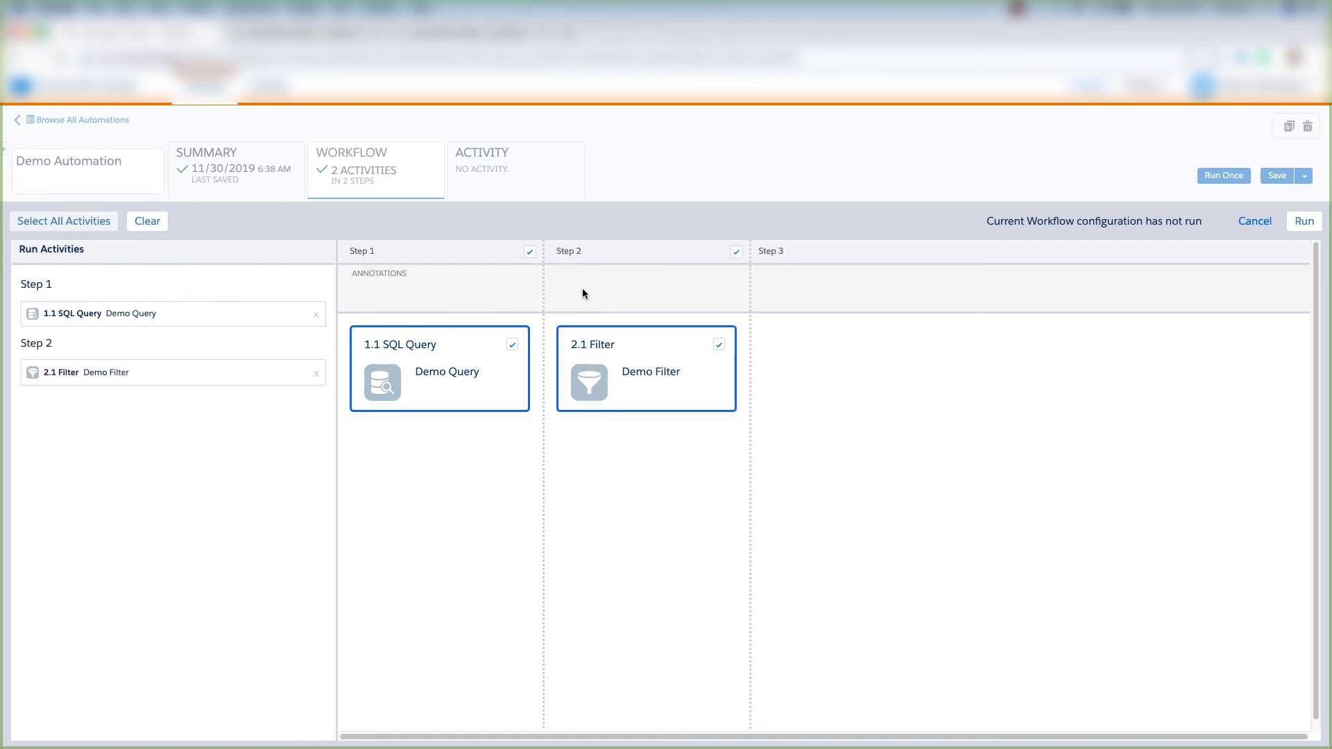